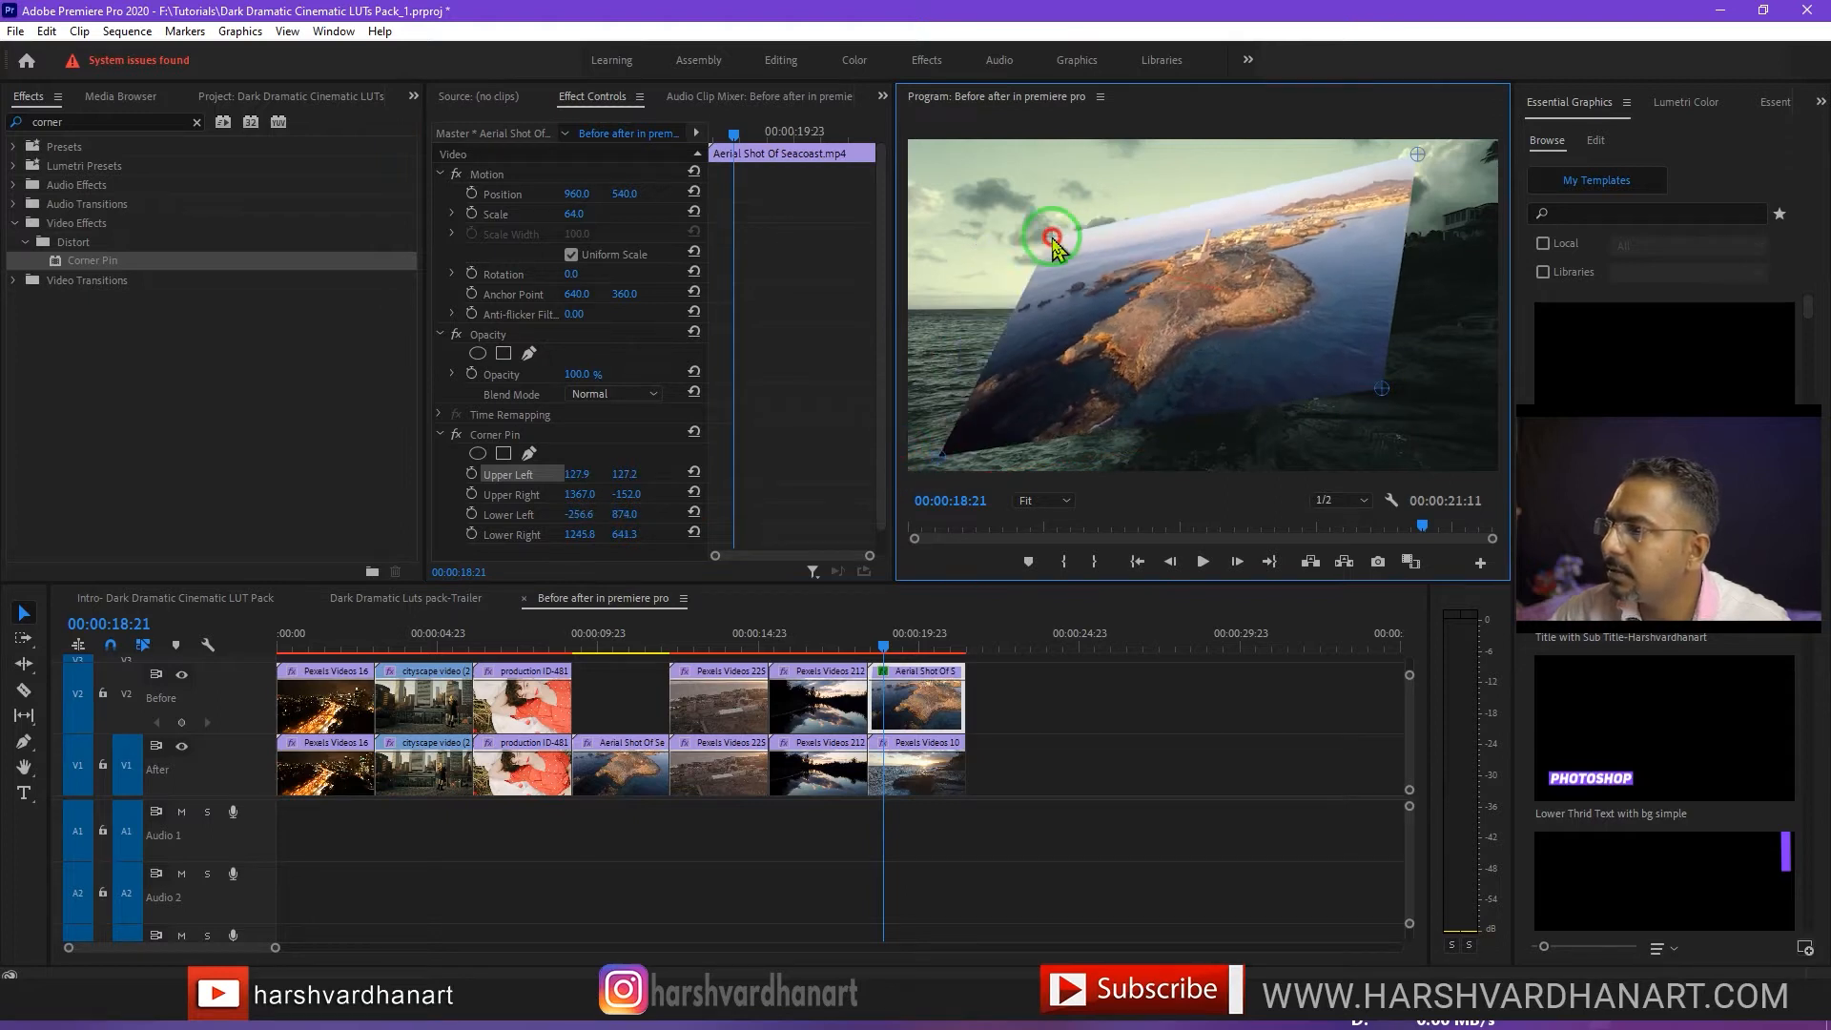
# Adjust a corner of the tilted aerial clip before removing the finished demo.
pyautogui.moveTo(1051, 241); pyautogui.dragTo(1459, 152)
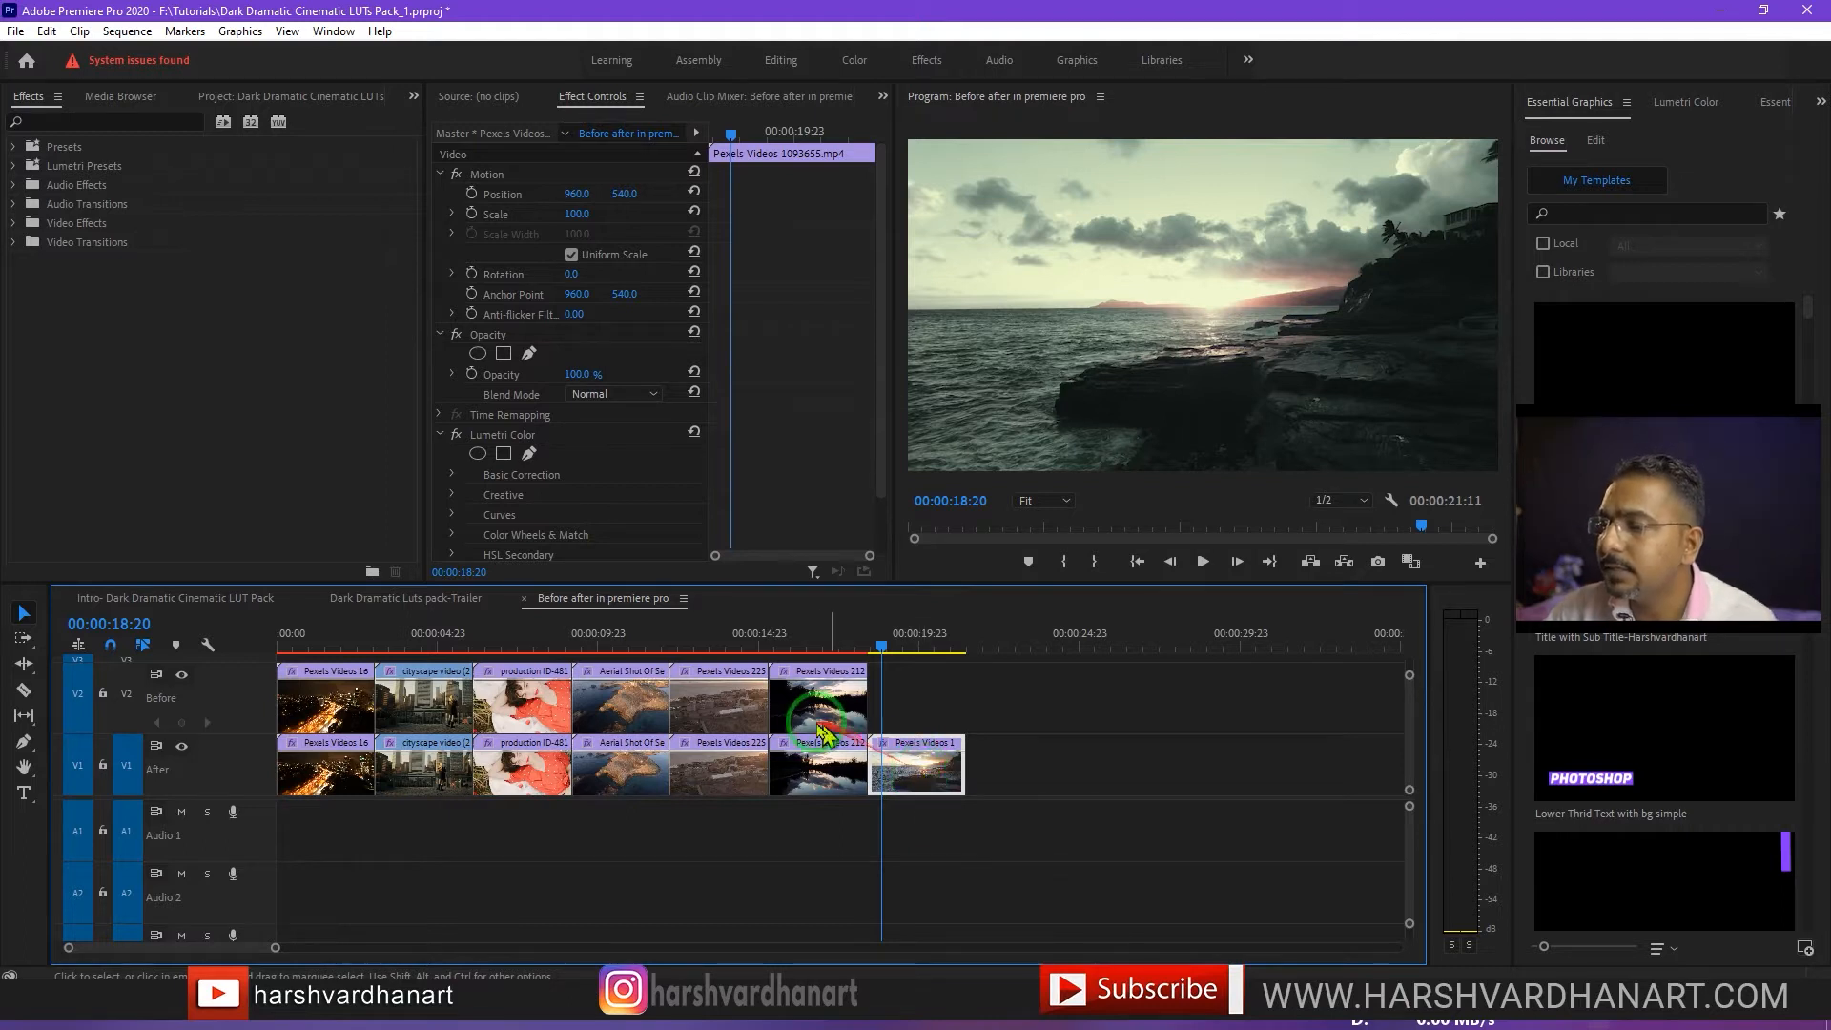
# Select the Aerial Shot Of Seacoast clip on V2 showing default Motion, Opacity and Time Remapping.
pyautogui.click(618, 700)
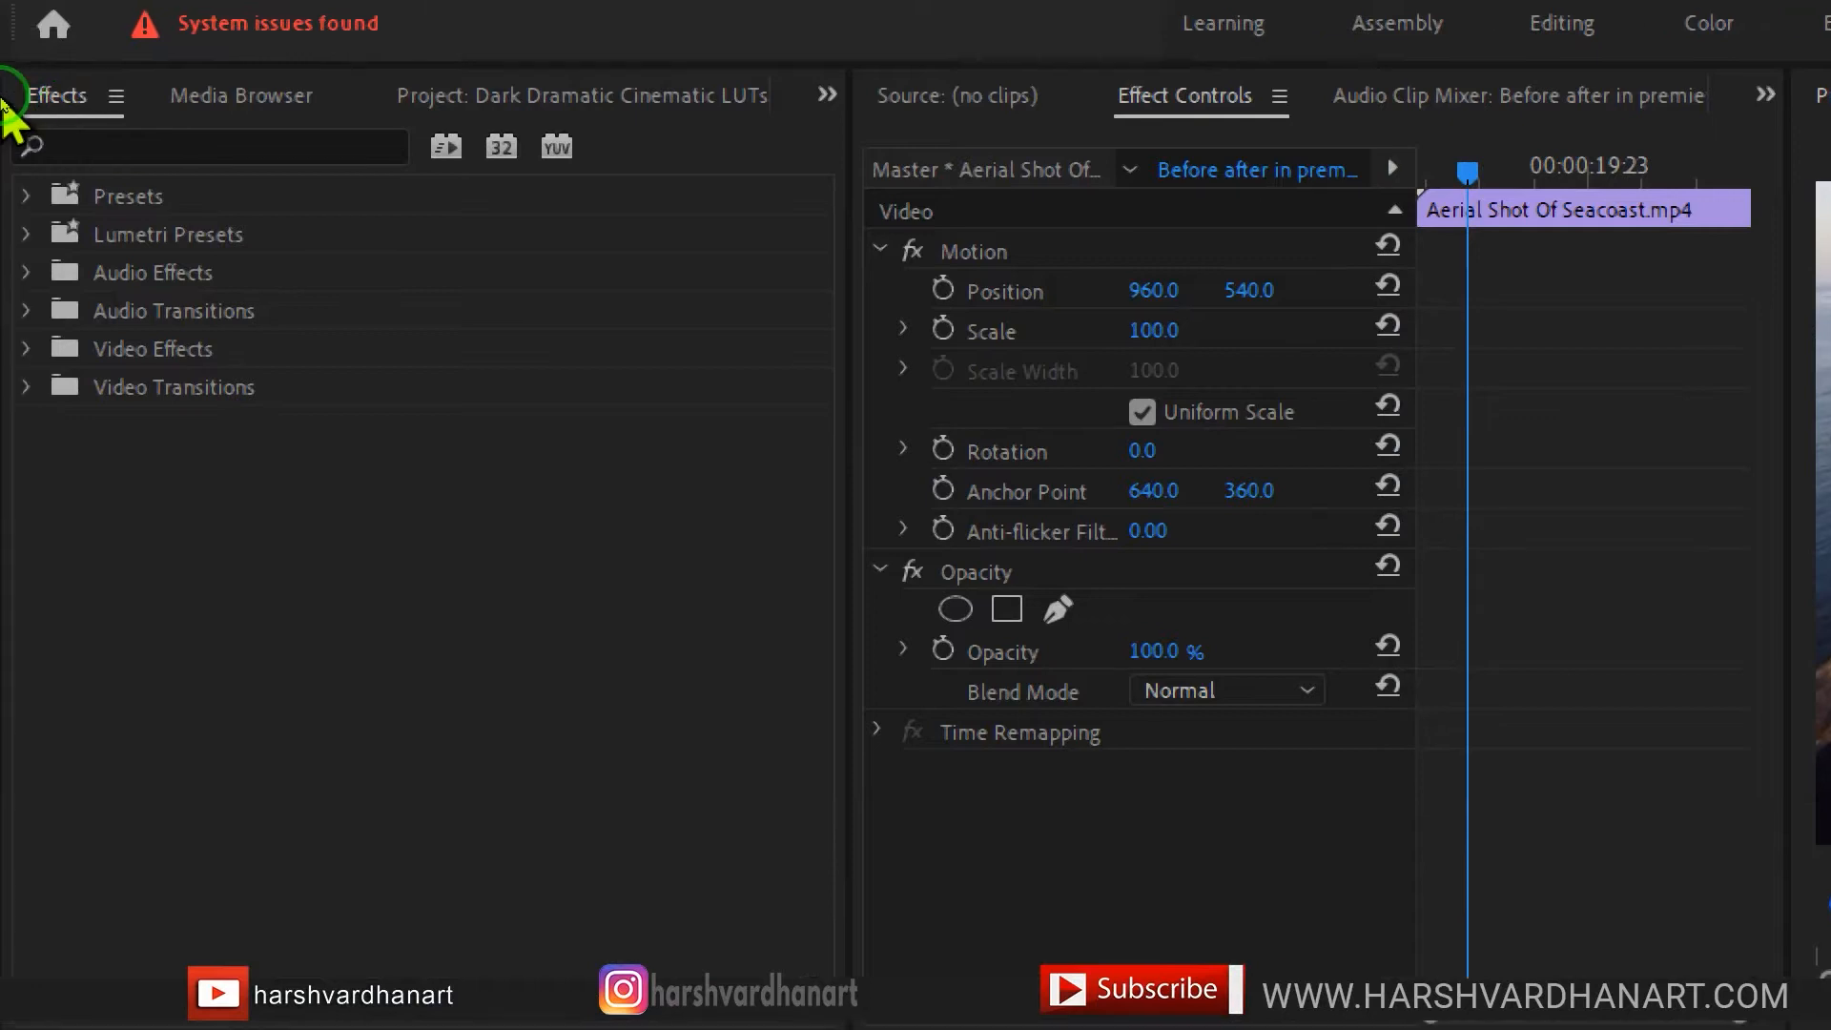
# Search 'corn' in Effects and drop Corner Pin onto the aerial clip on V2.
pyautogui.click(210, 145)
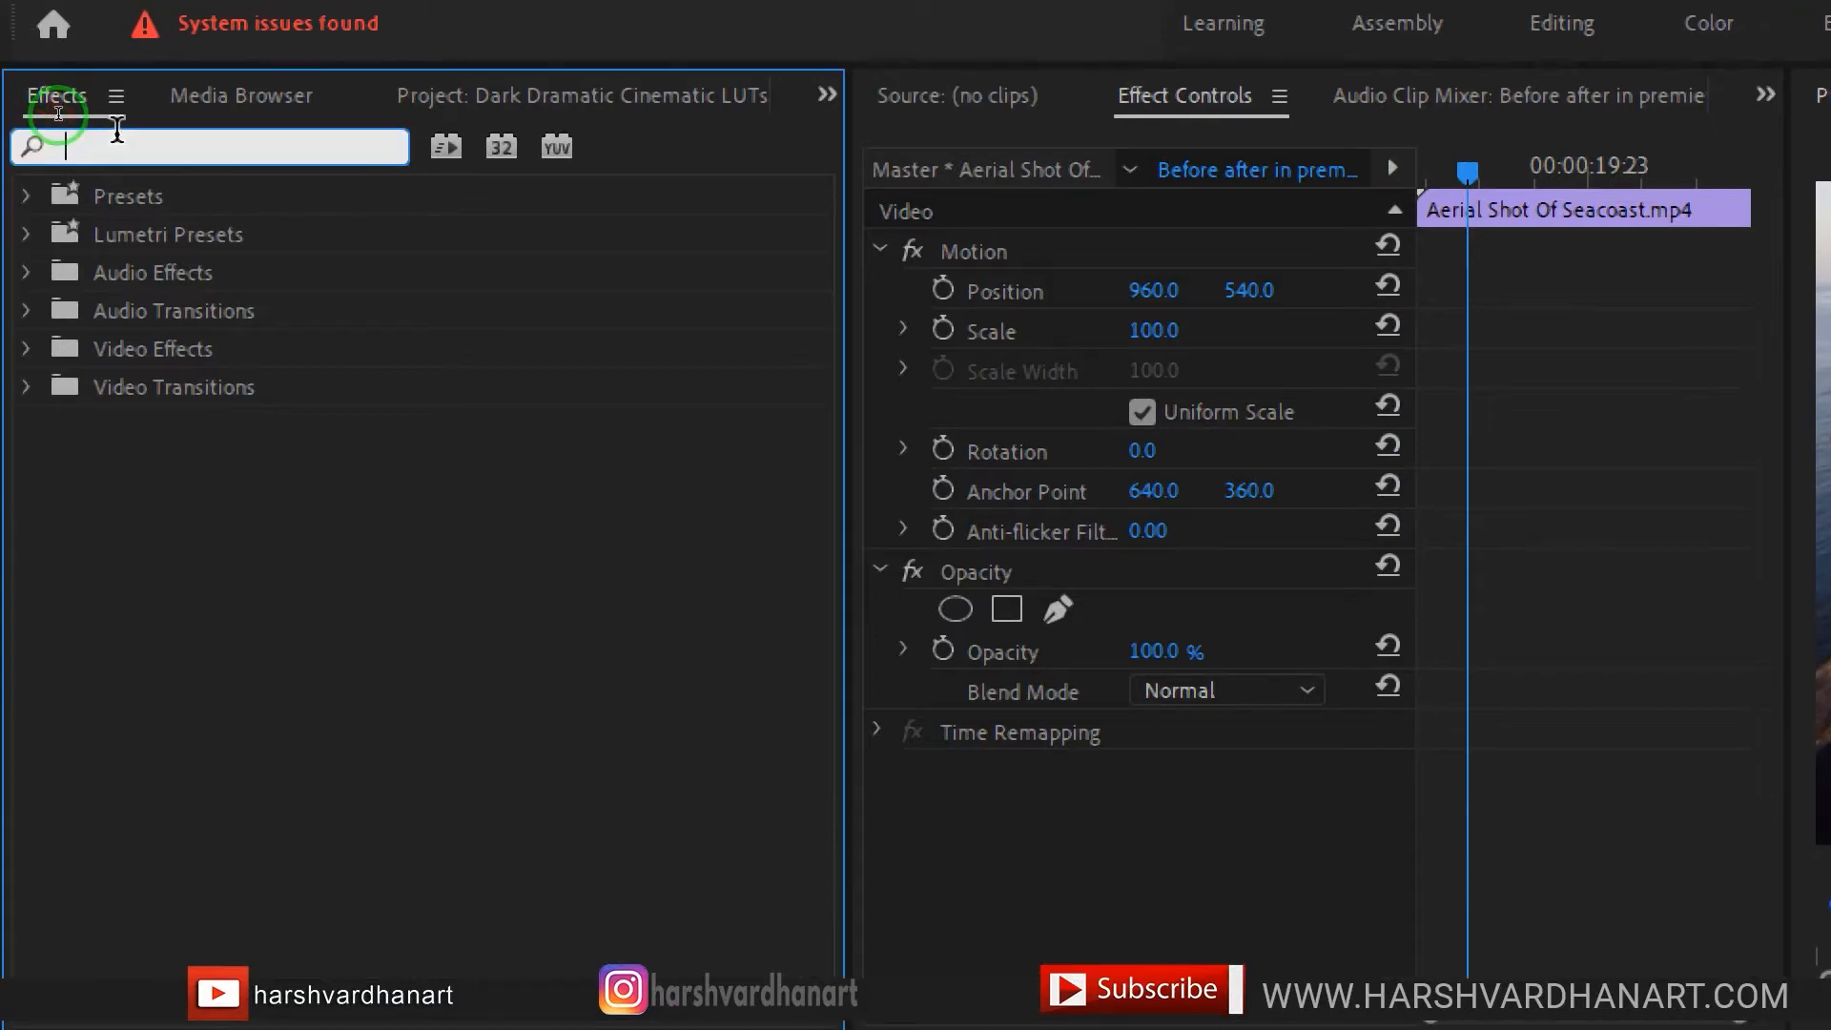
pyautogui.write('corner')
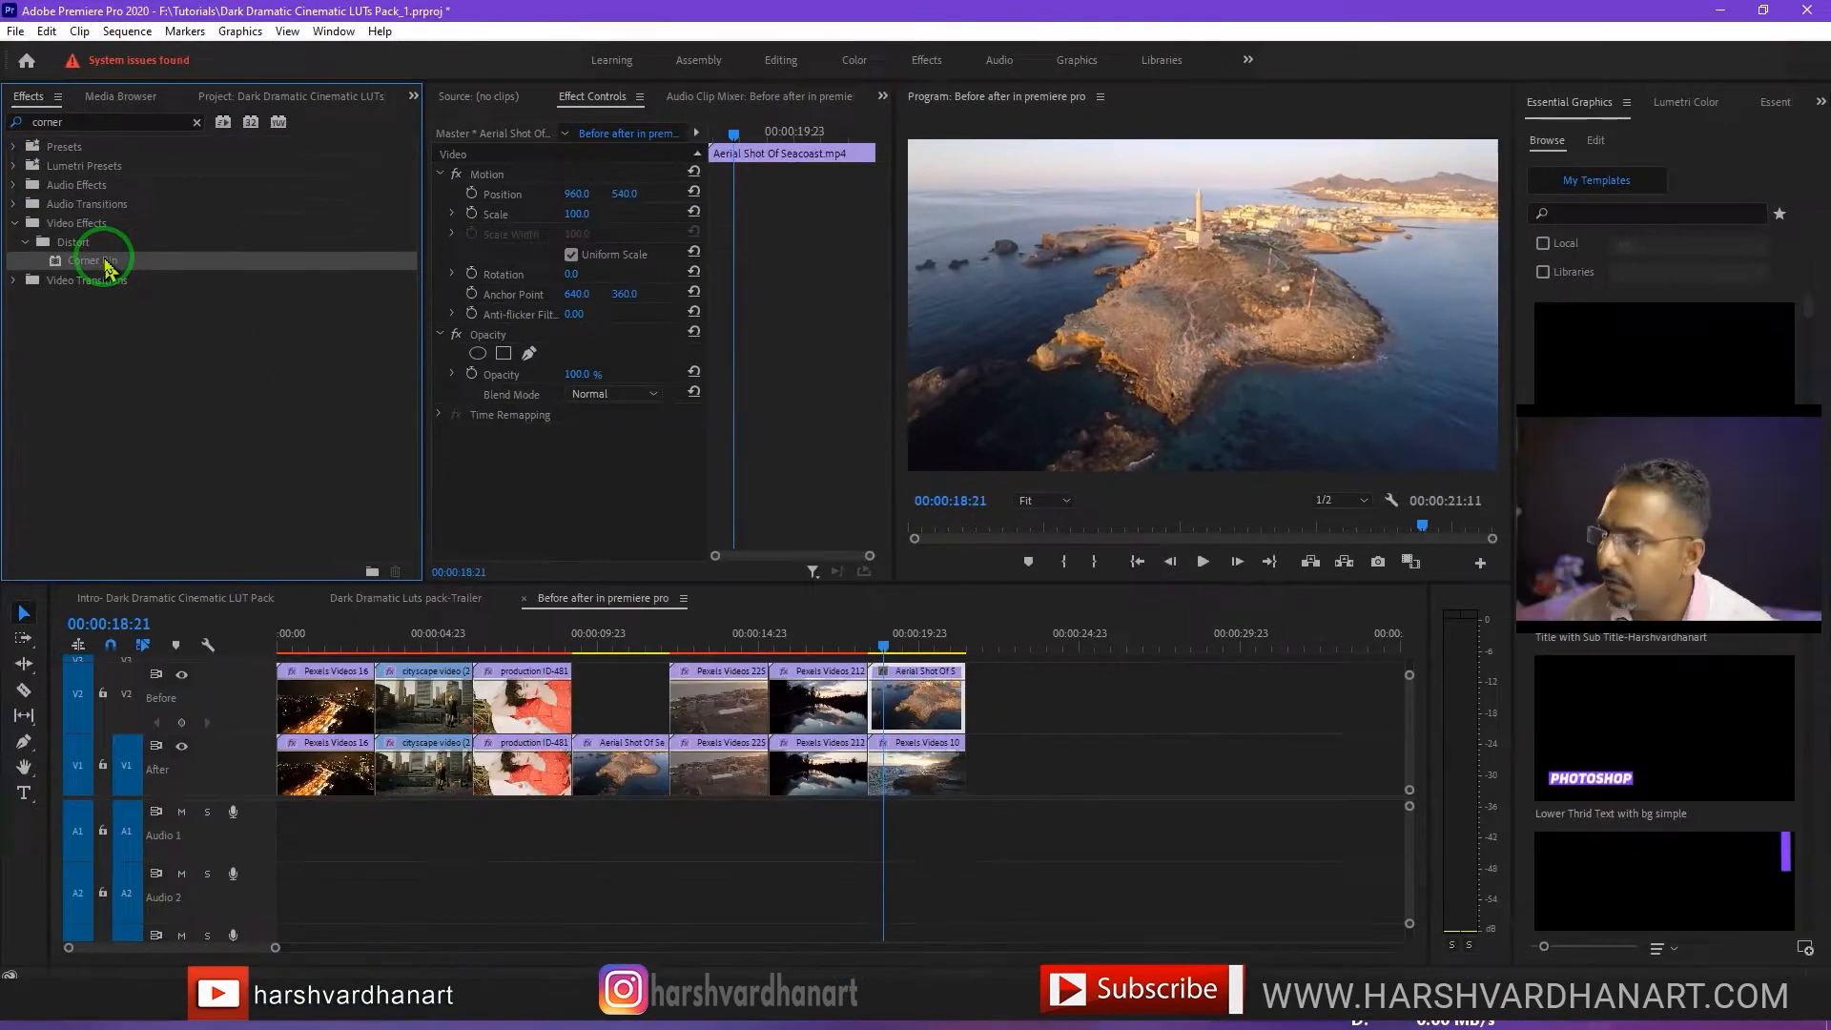
pyautogui.moveTo(93, 259); pyautogui.dragTo(923, 698)
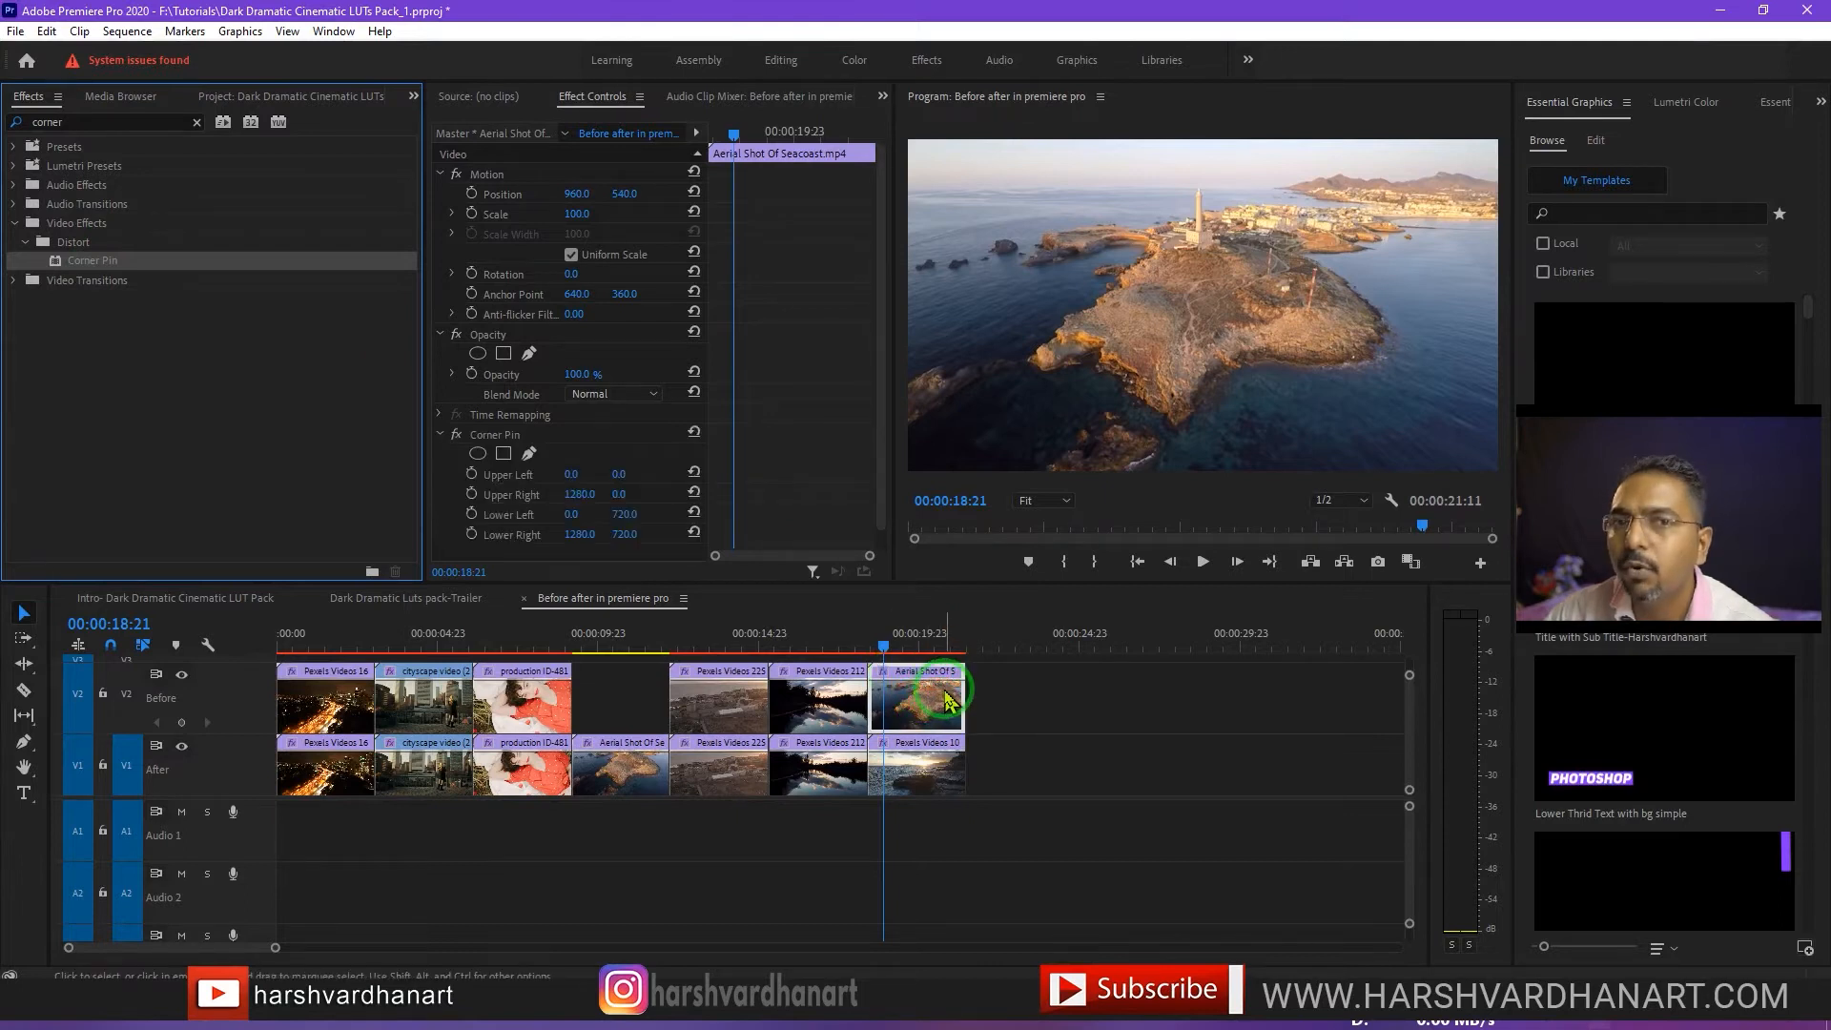
pyautogui.moveTo(946, 699)
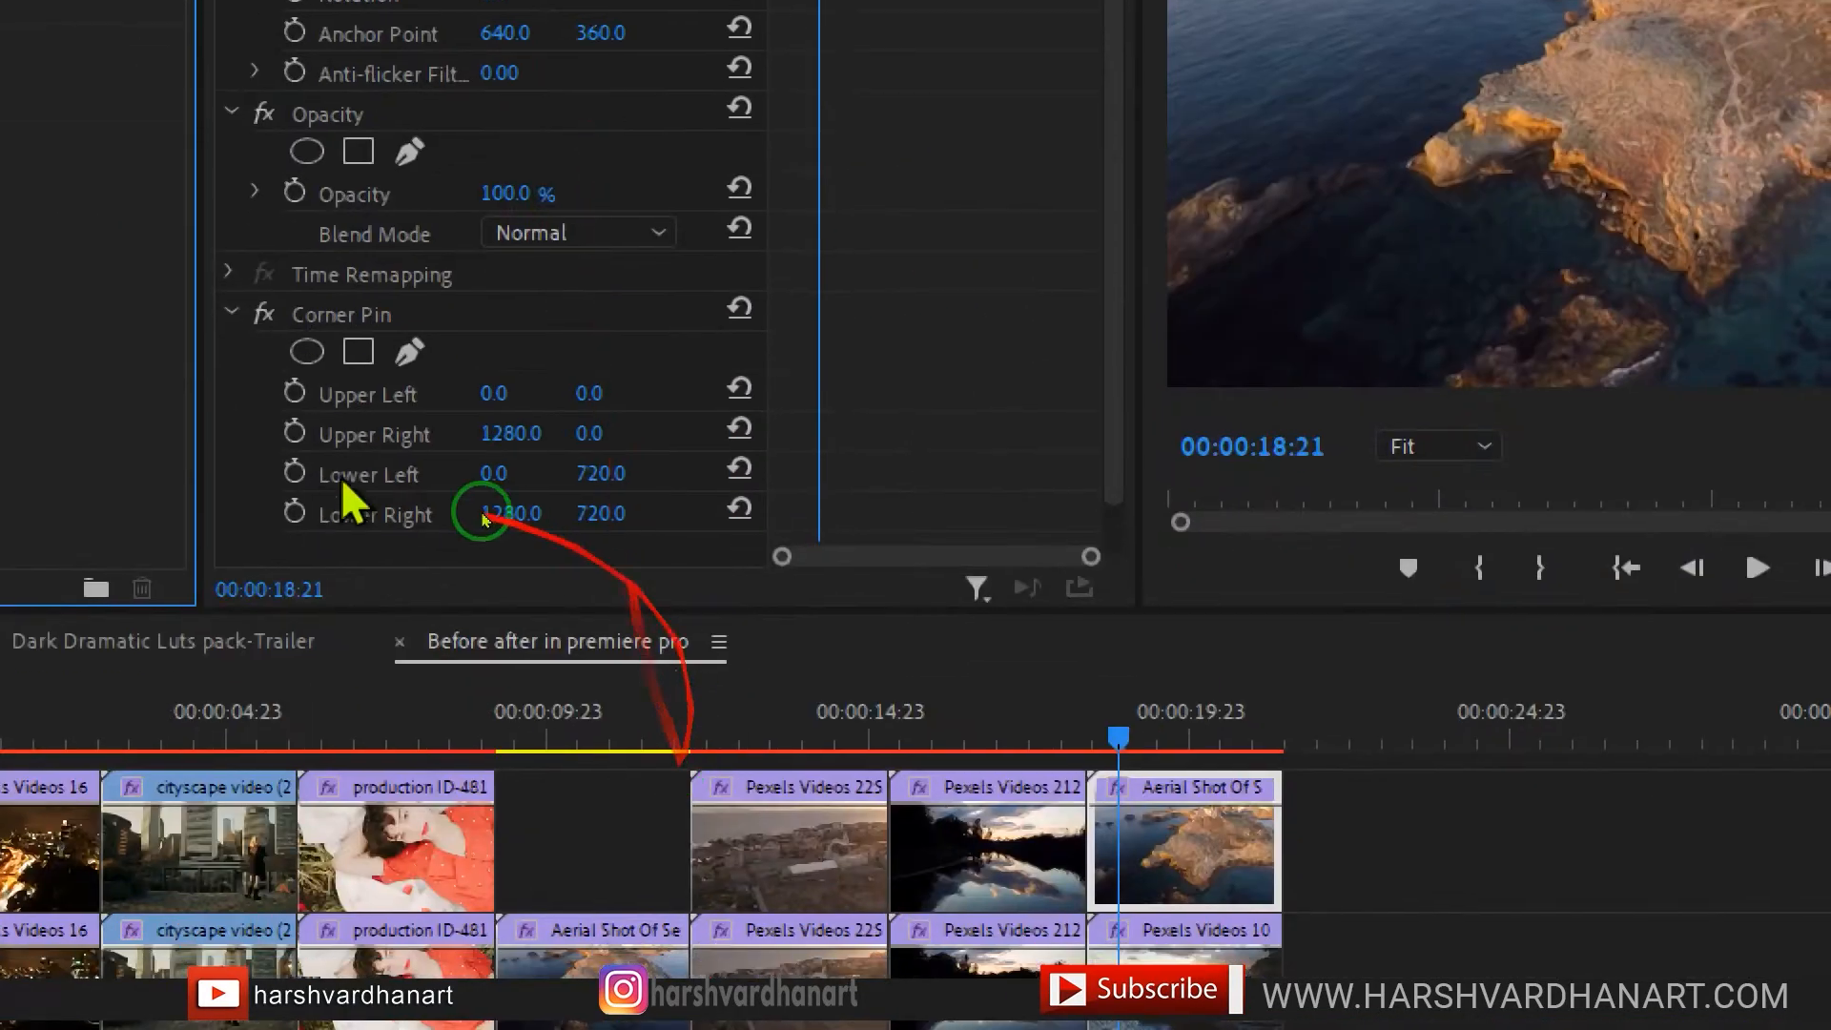
# Scrub the Corner Pin Upper Left, Upper Right and Lower Left values outward to skew the clip.
pyautogui.click(342, 313)
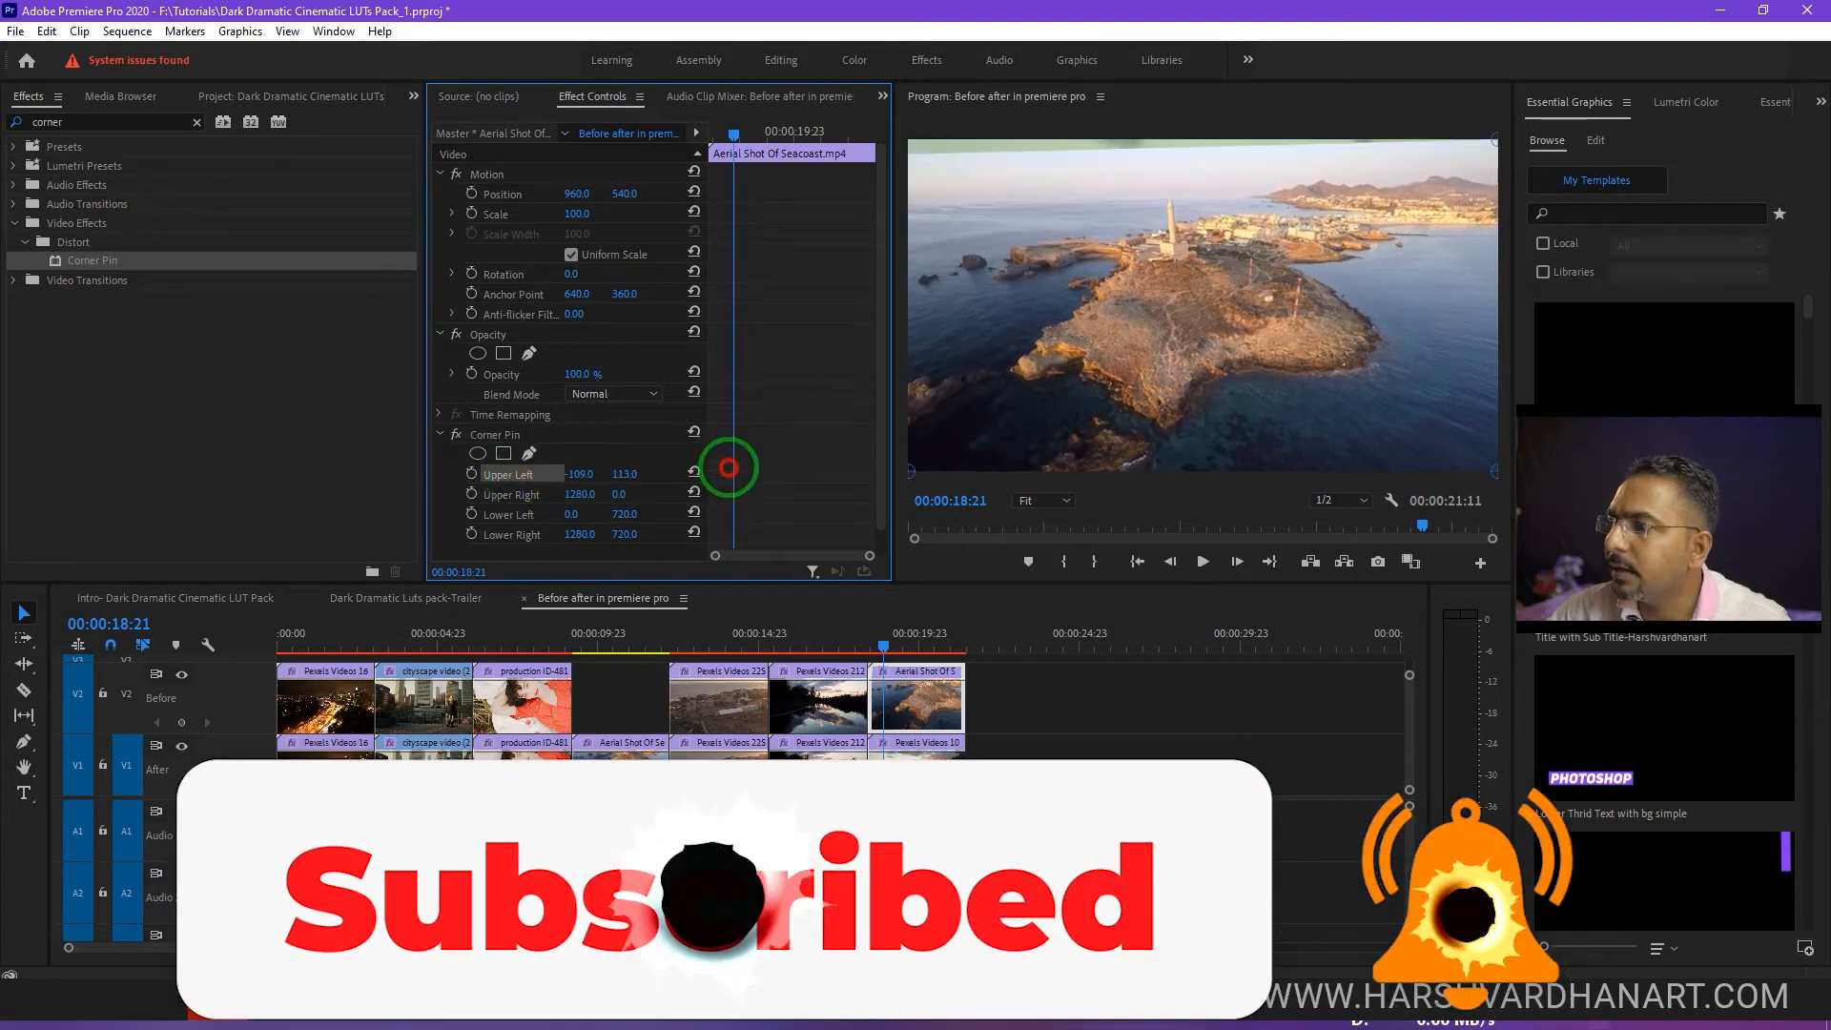
pyautogui.moveTo(727, 468); pyautogui.dragTo(656, 477)
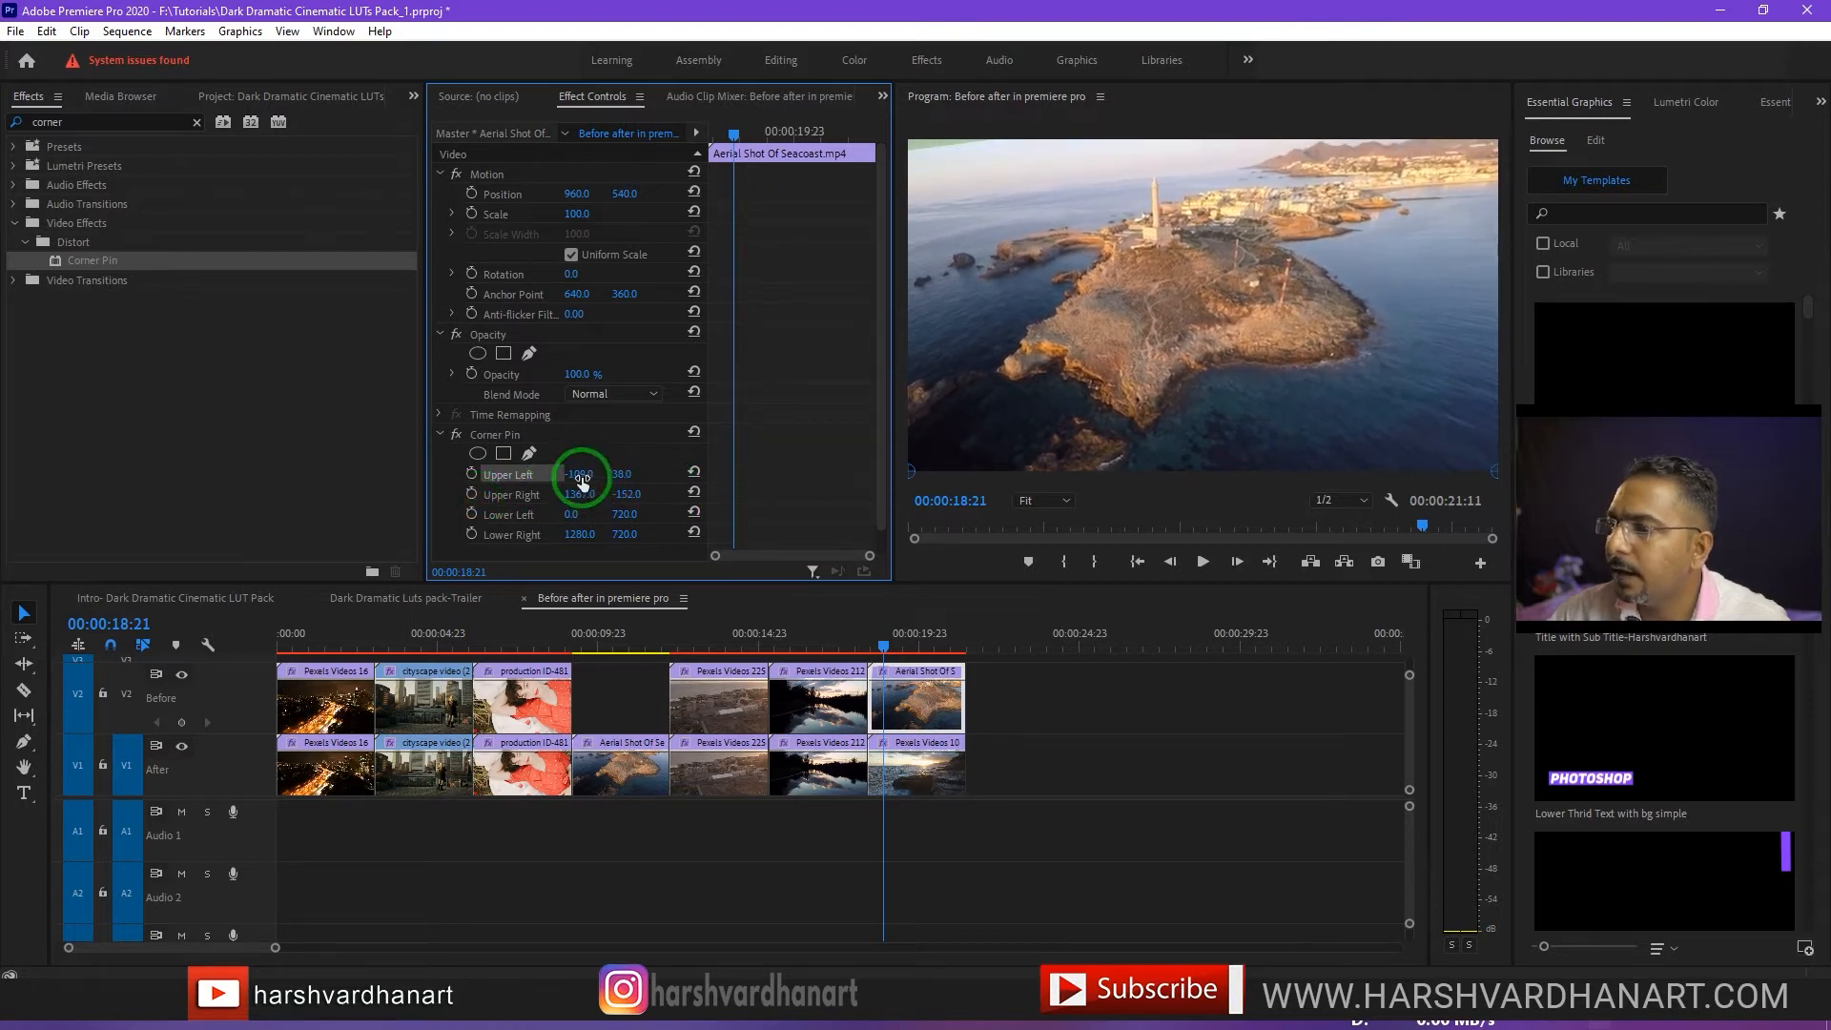
pyautogui.moveTo(577, 473); pyautogui.dragTo(572, 473)
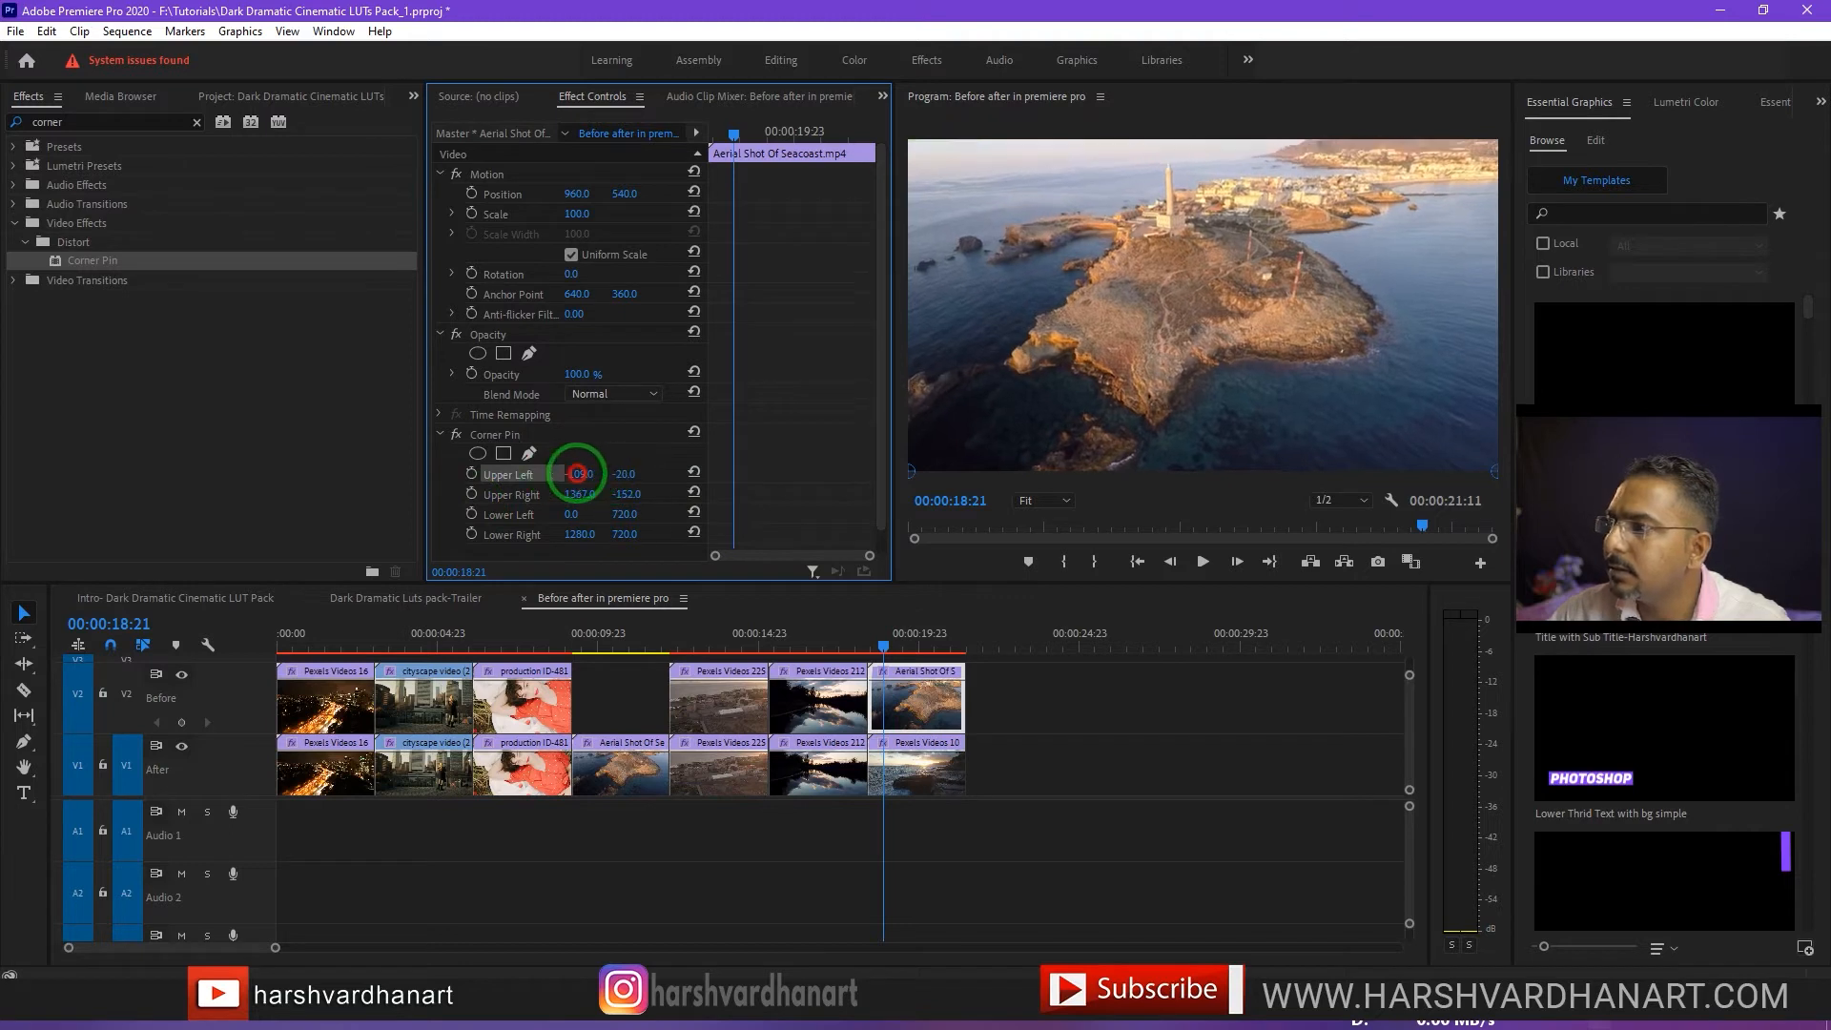
pyautogui.moveTo(573, 473); pyautogui.dragTo(700, 473)
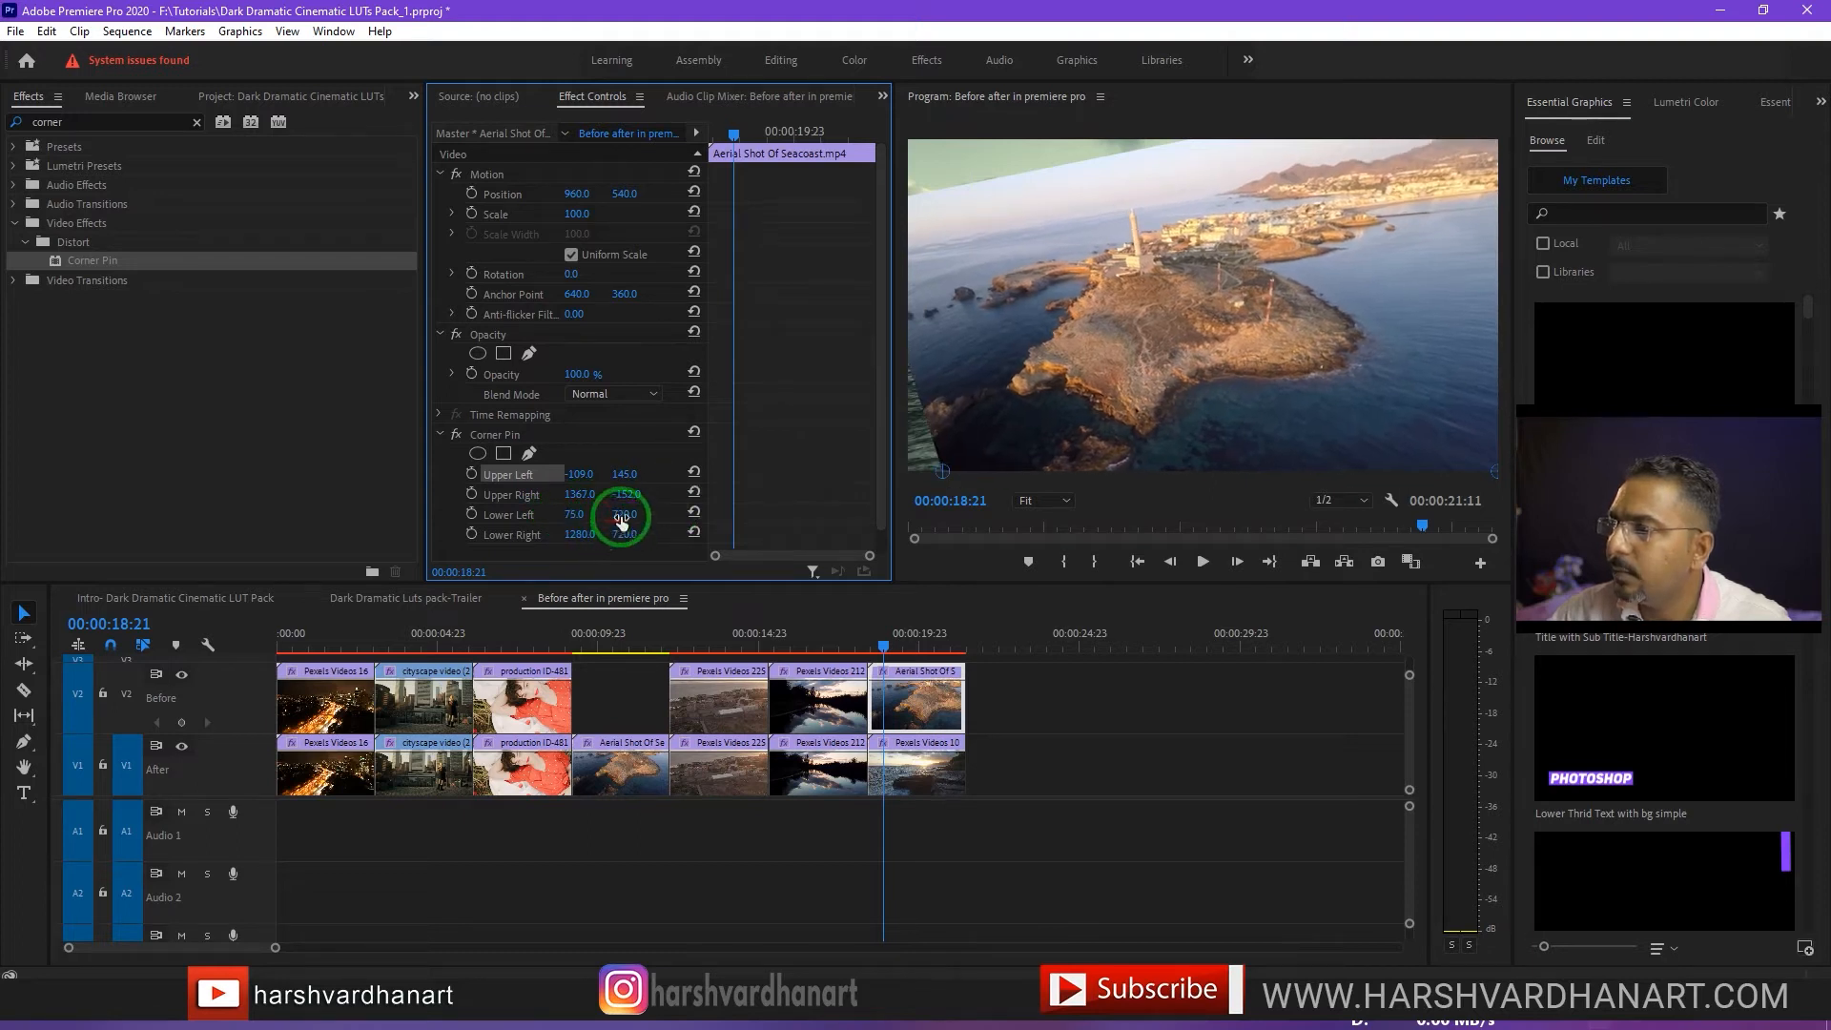
pyautogui.moveTo(626, 519); pyautogui.dragTo(637, 511)
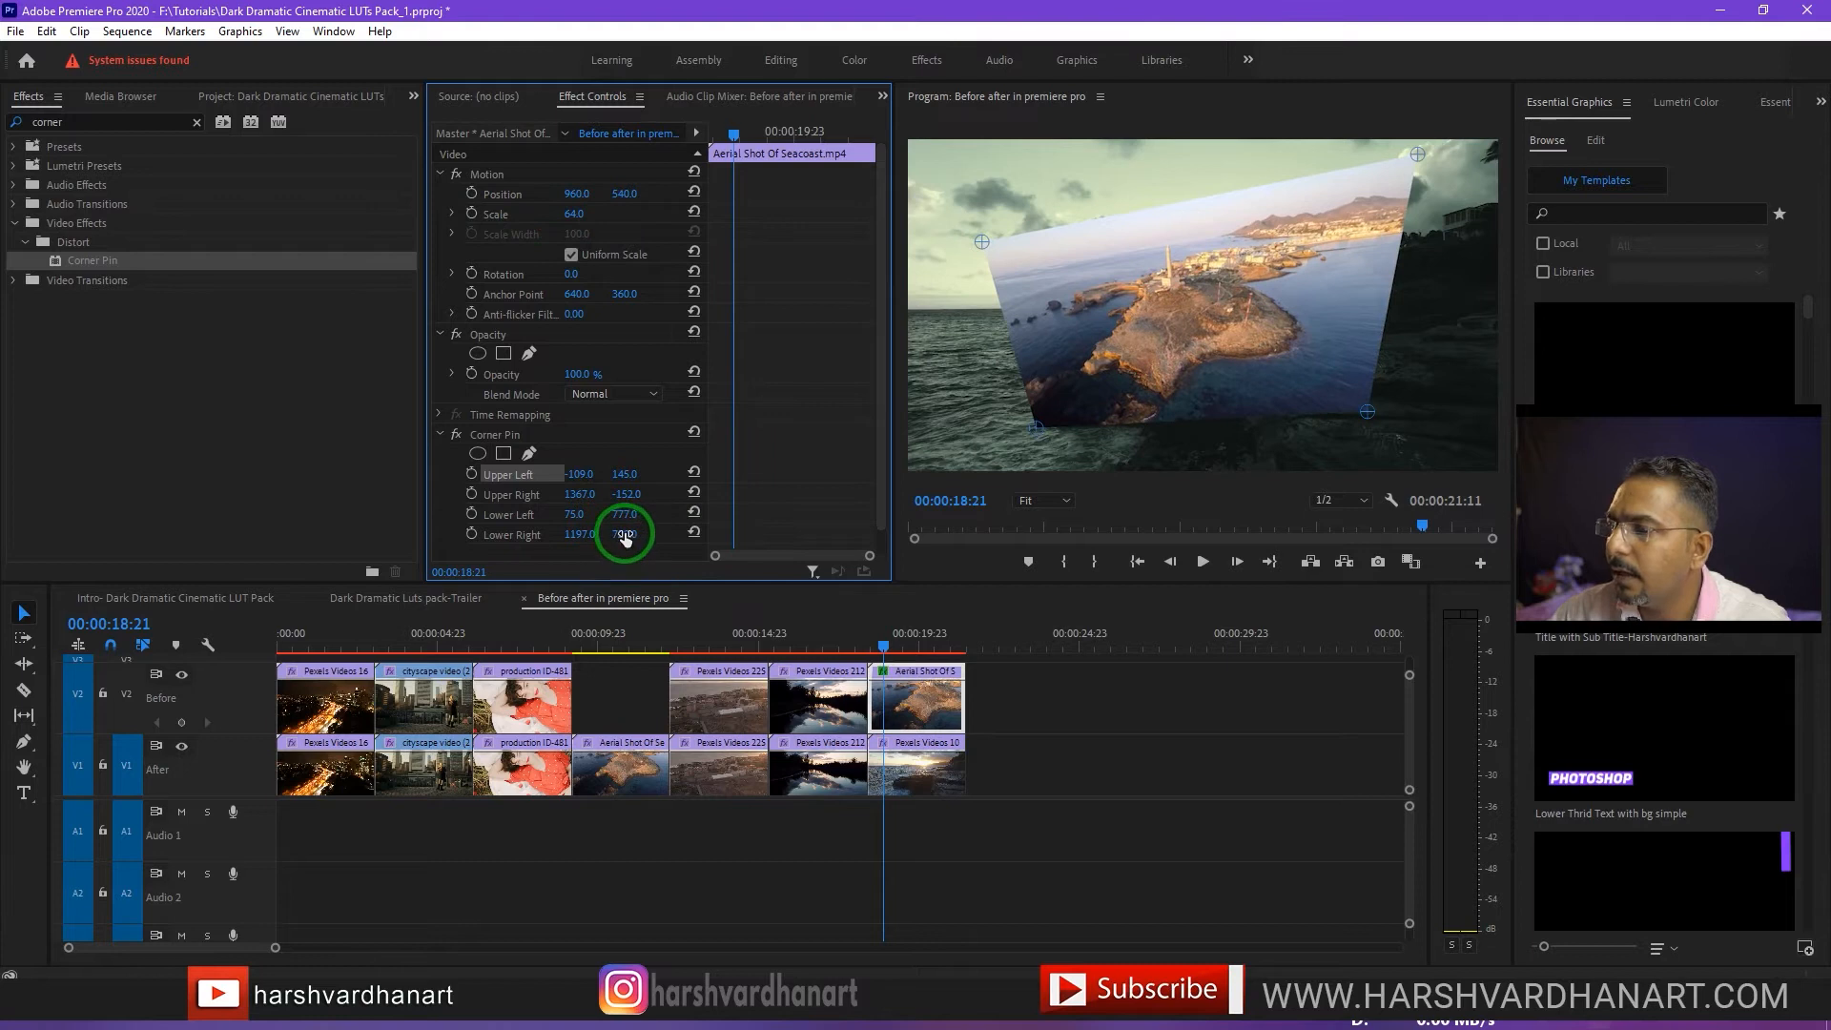
# Lower the Scale and reposition the lower corner handles in the Program Monitor.
pyautogui.moveTo(626, 534); pyautogui.dragTo(601, 540)
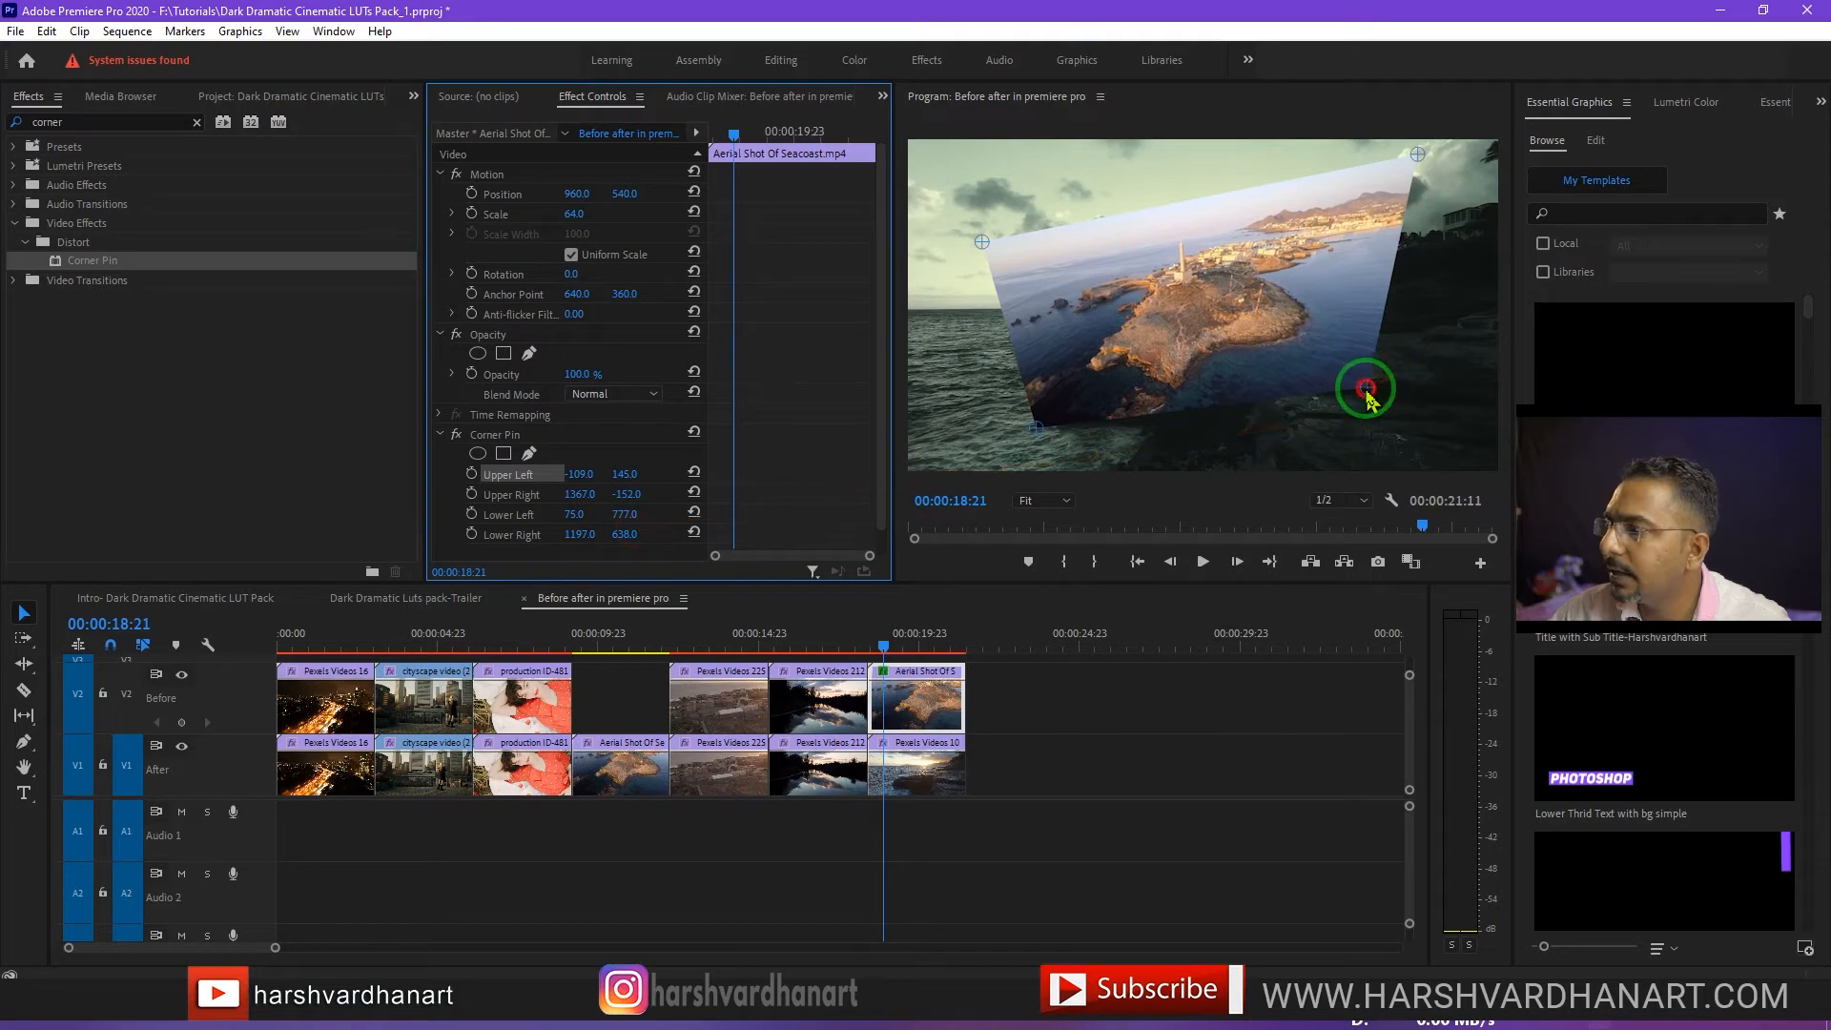
pyautogui.moveTo(1366, 387); pyautogui.dragTo(1377, 391)
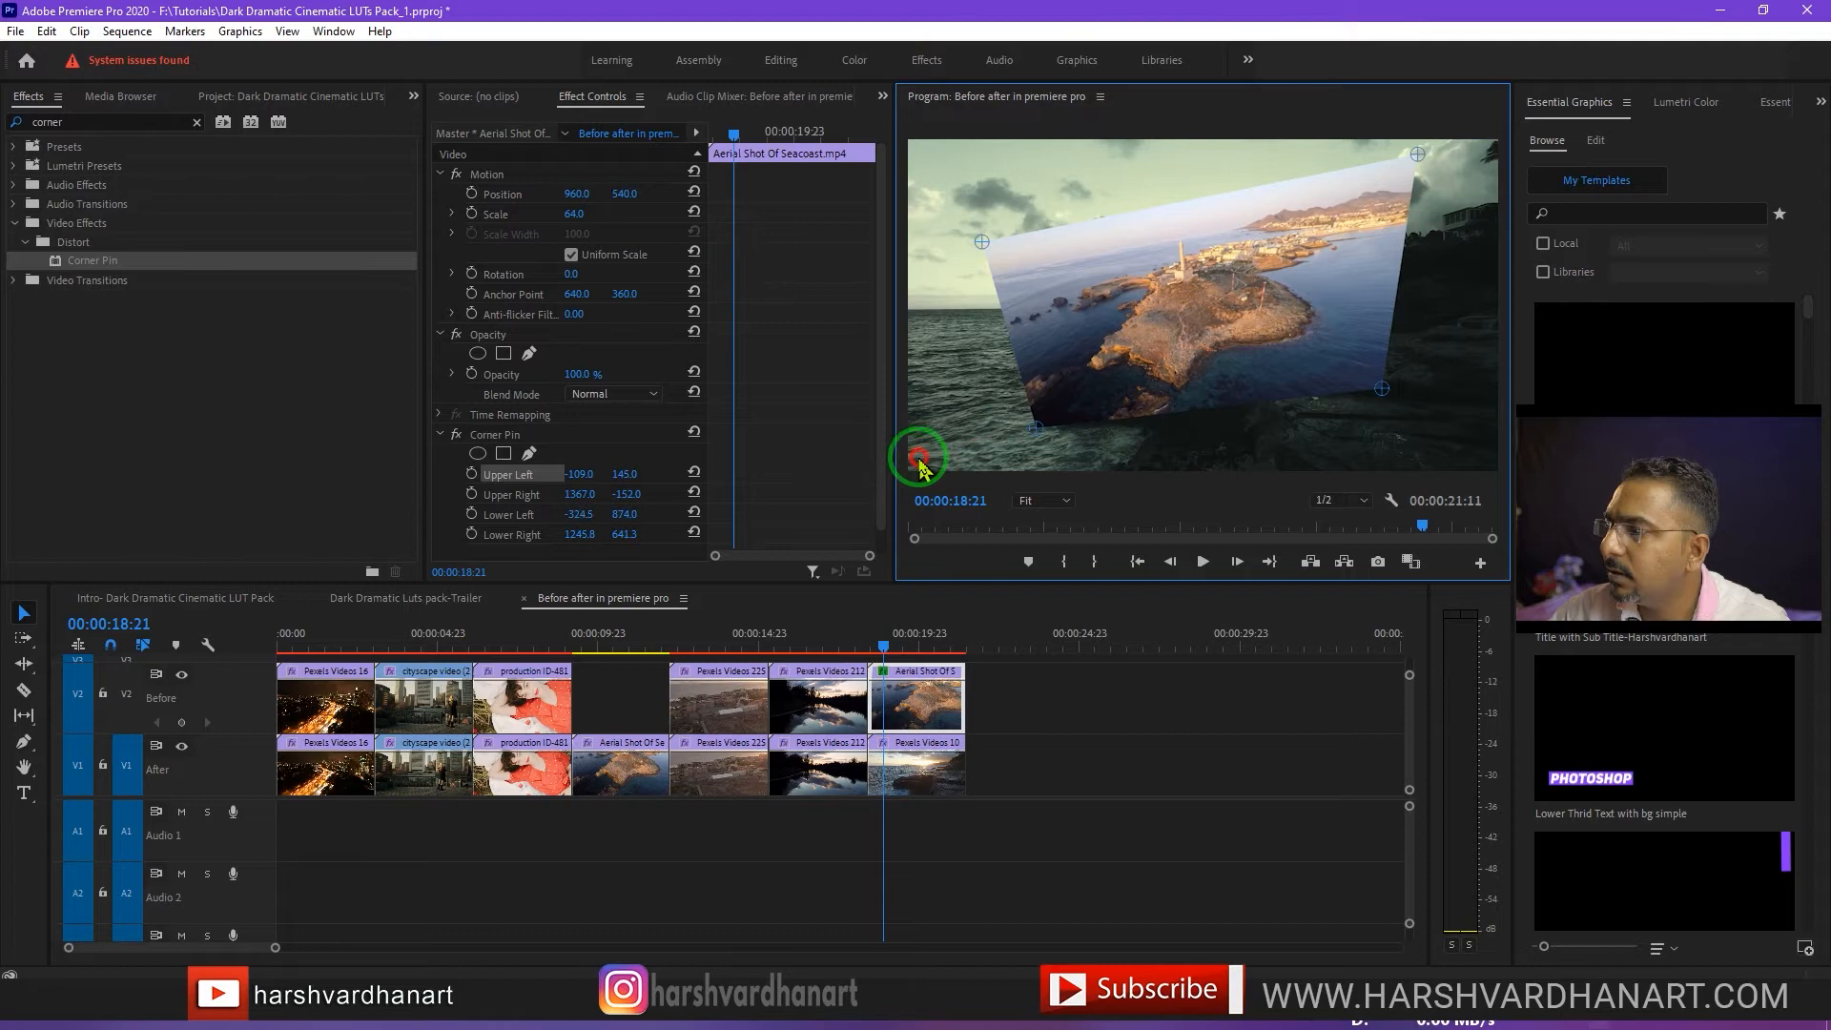
pyautogui.moveTo(917, 455); pyautogui.dragTo(981, 243)
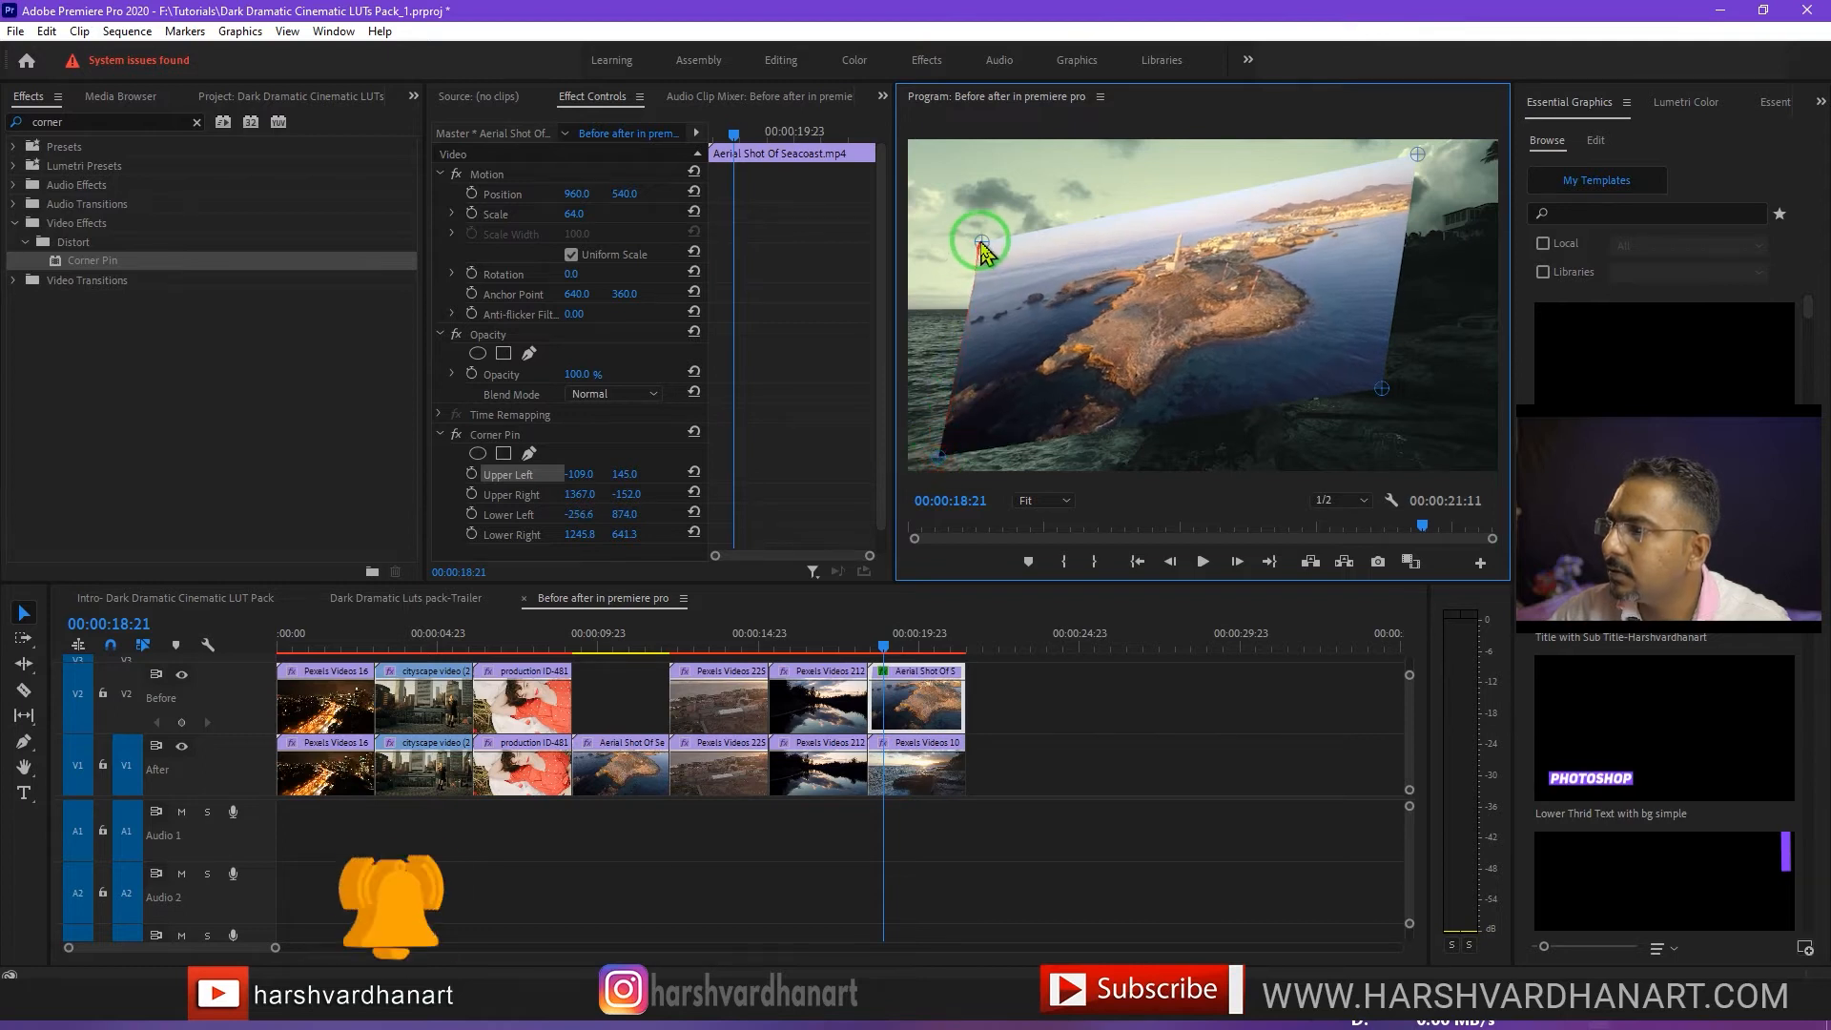
# Drag the upper corner handles to form a tilted 3D perspective over the lower footage.
pyautogui.moveTo(981, 241); pyautogui.dragTo(1051, 241)
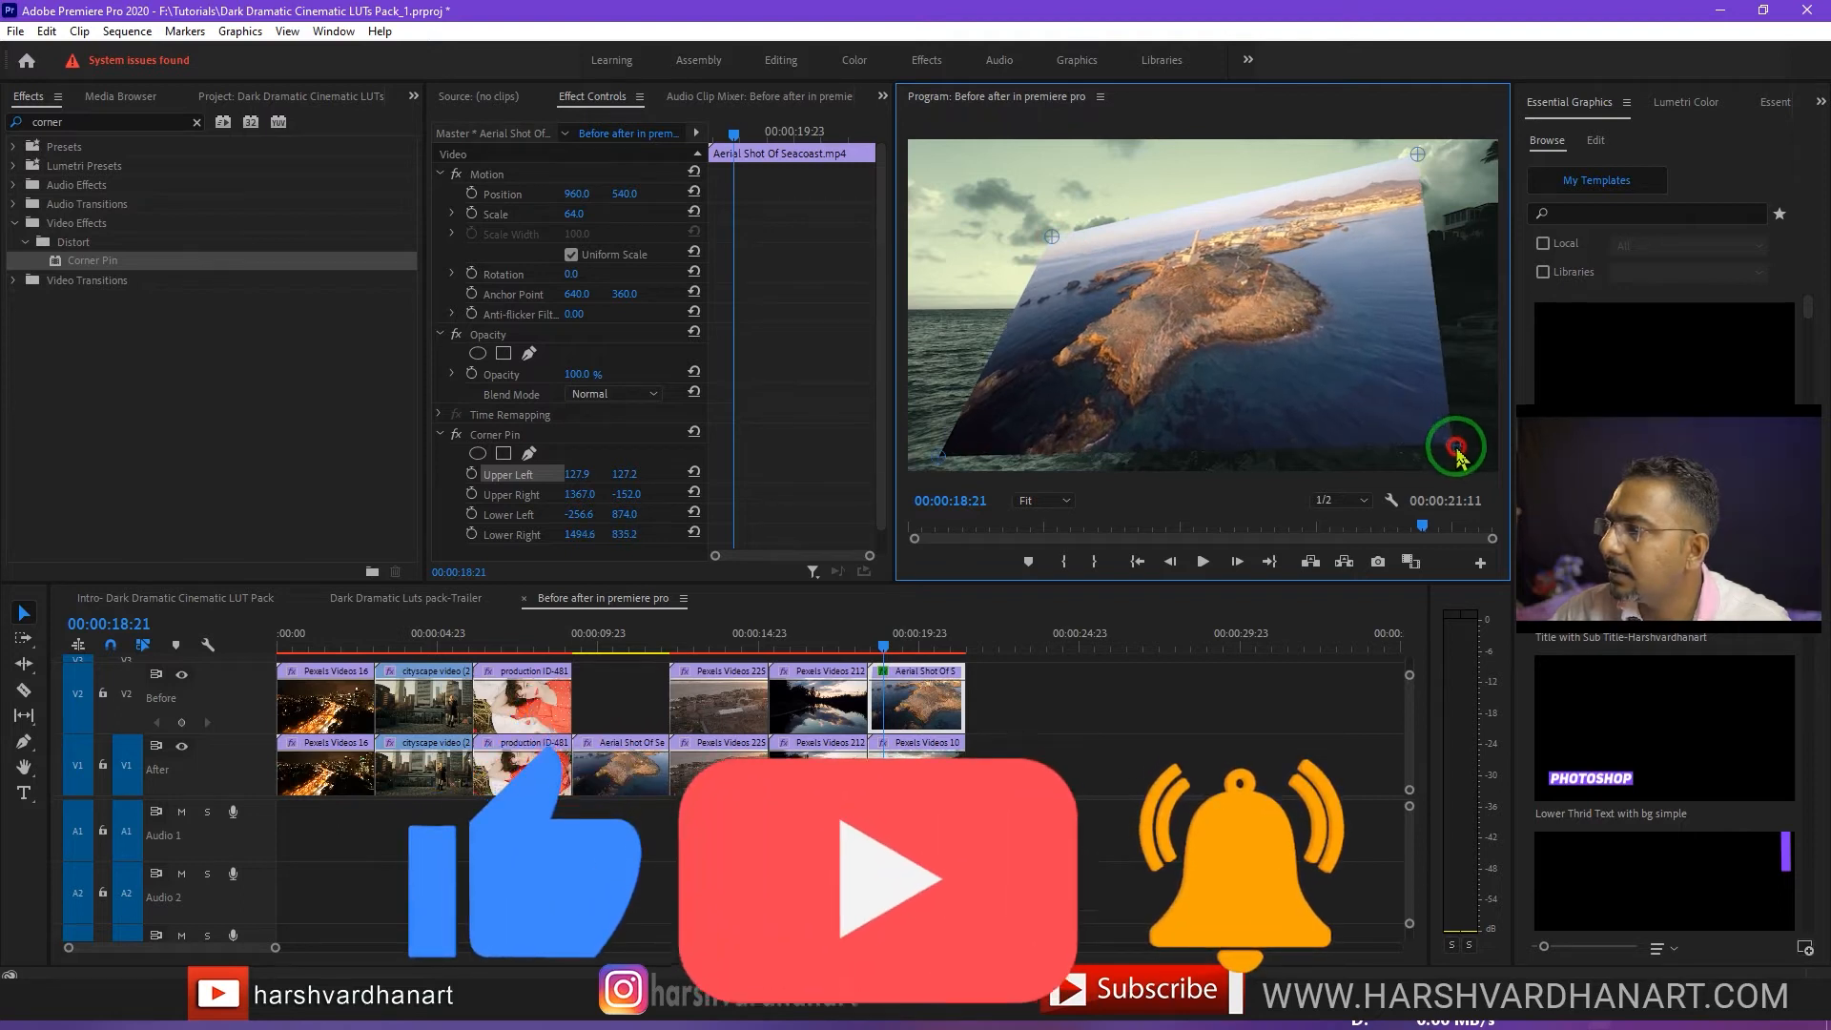
pyautogui.moveTo(1453, 446); pyautogui.dragTo(1419, 154)
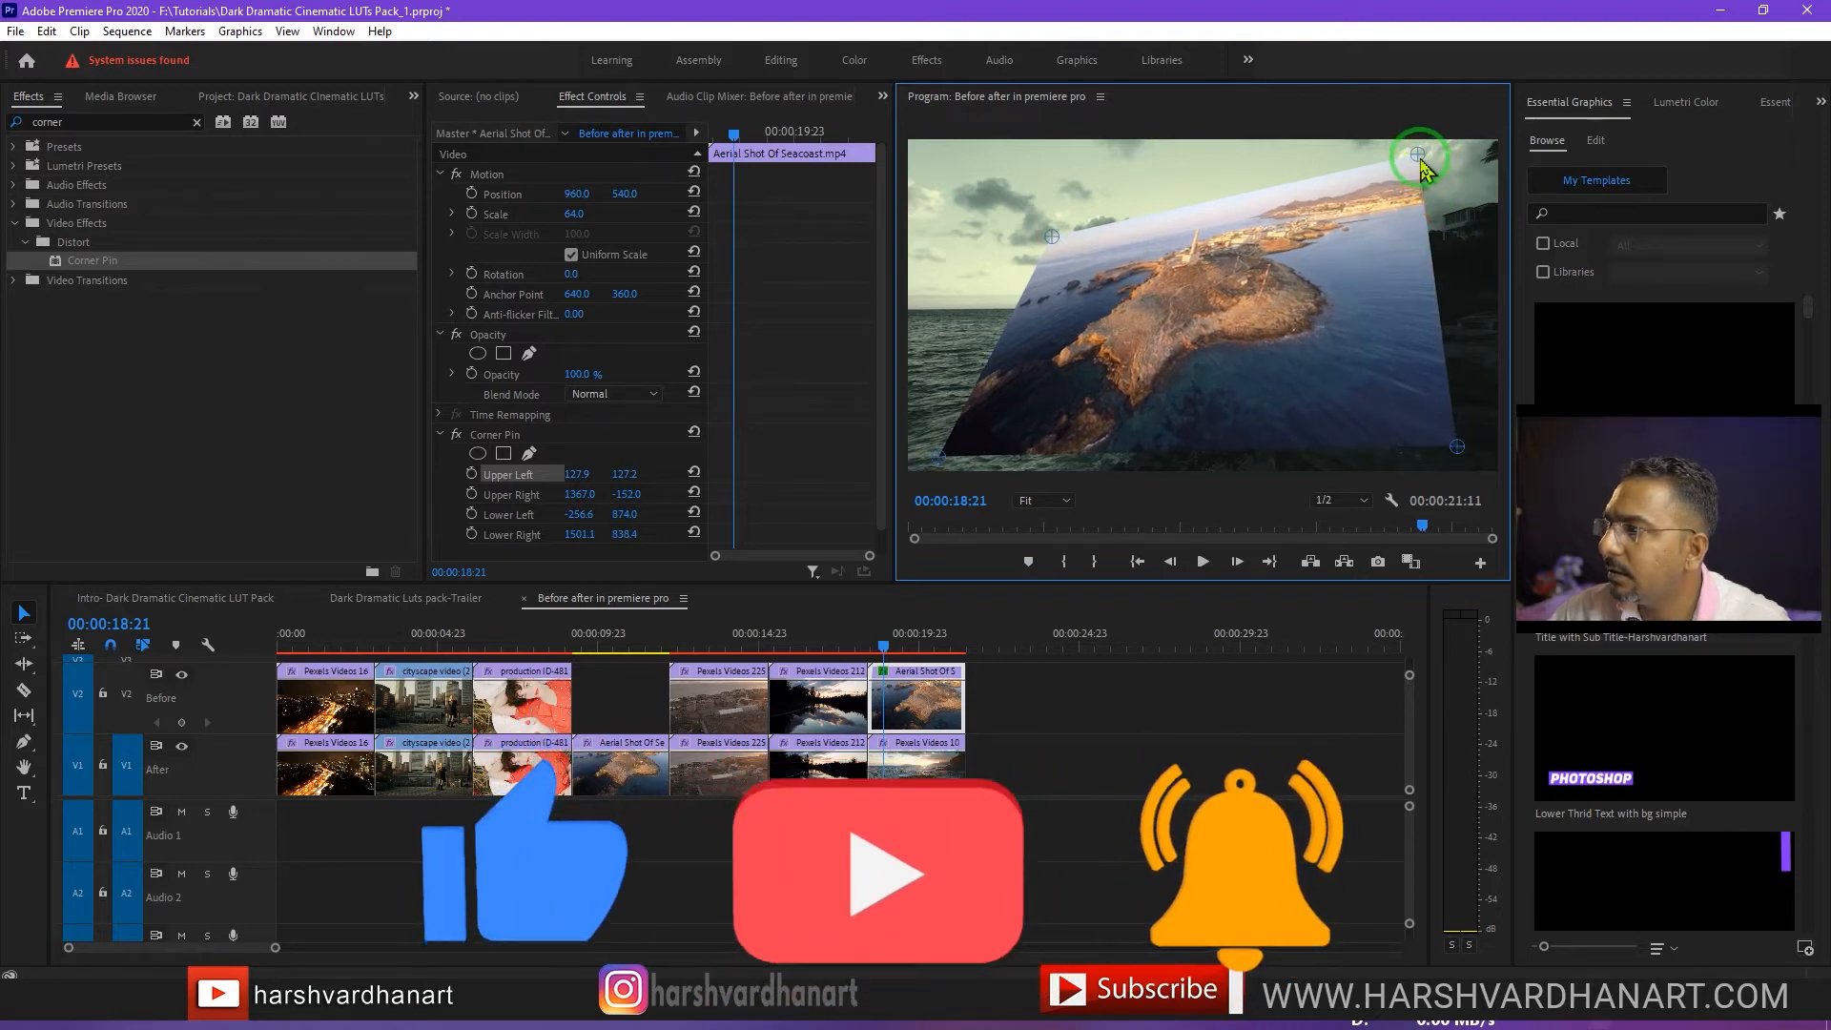
pyautogui.moveTo(1419, 158); pyautogui.dragTo(1461, 152)
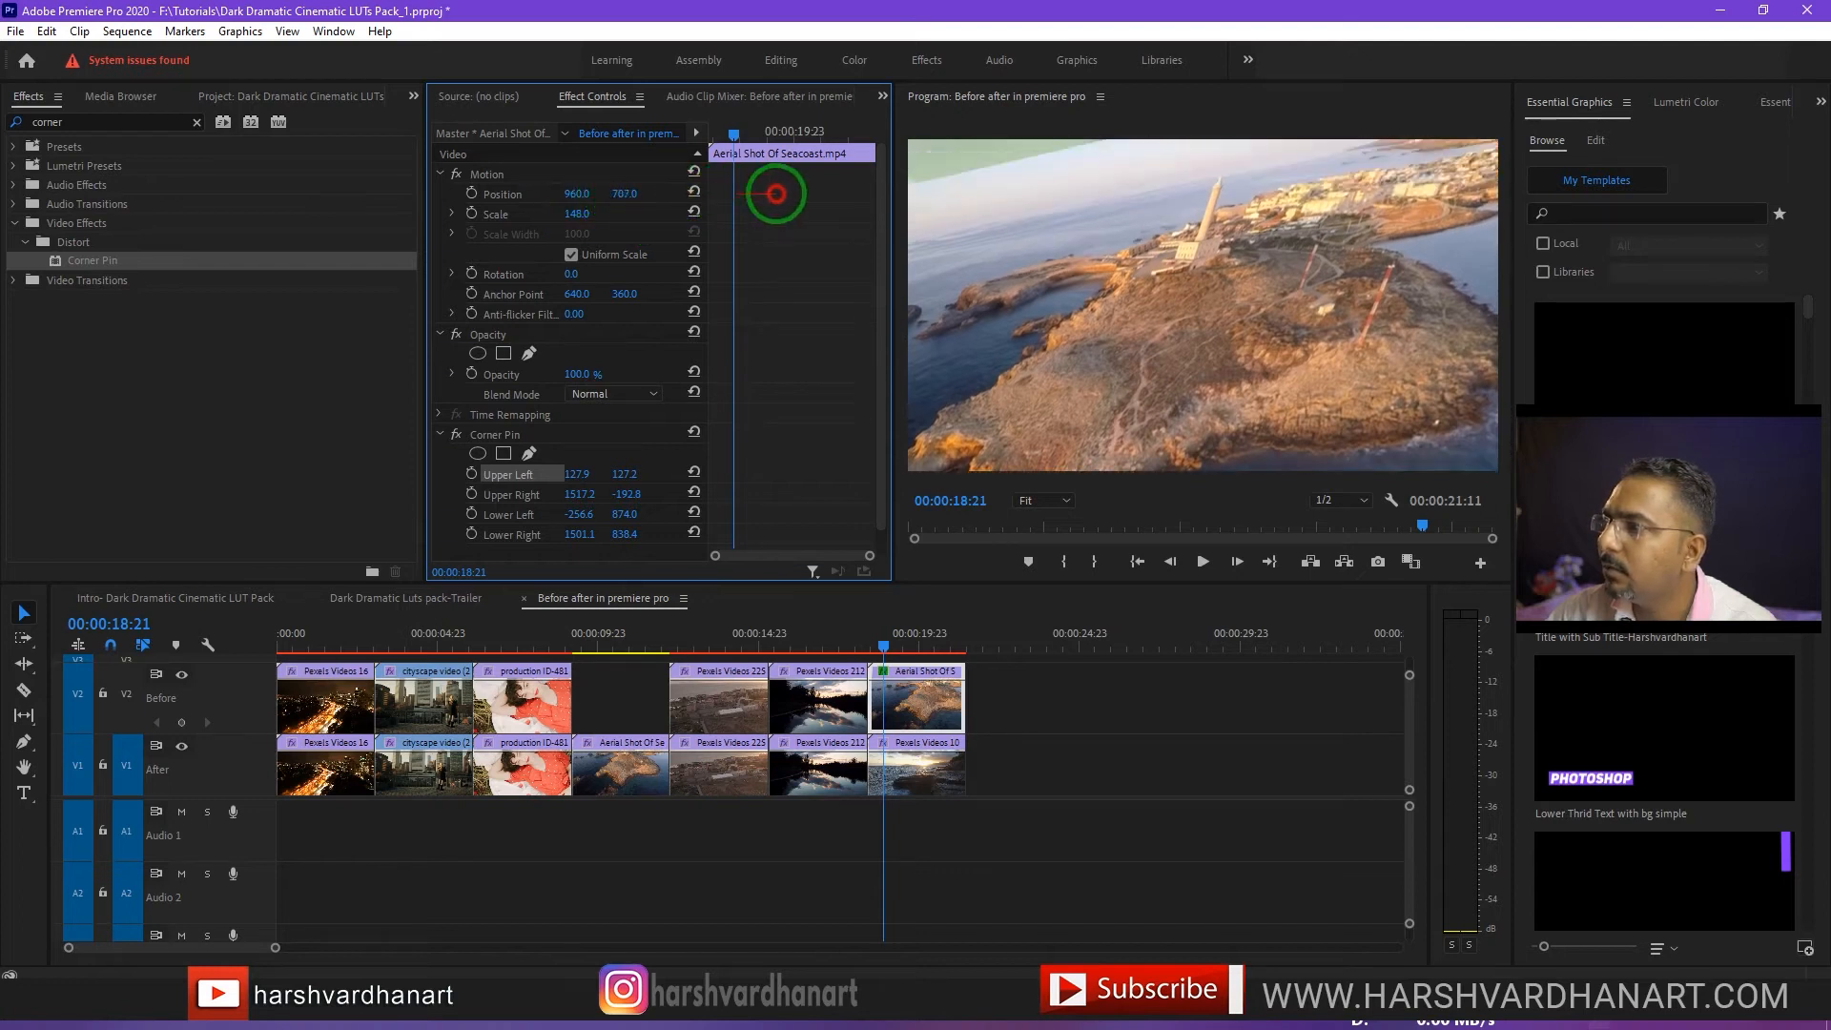
# Raise the aerial clip's Position and increase Scale until it fills the frame, then reselect it.
pyautogui.moveTo(774, 194); pyautogui.dragTo(686, 225)
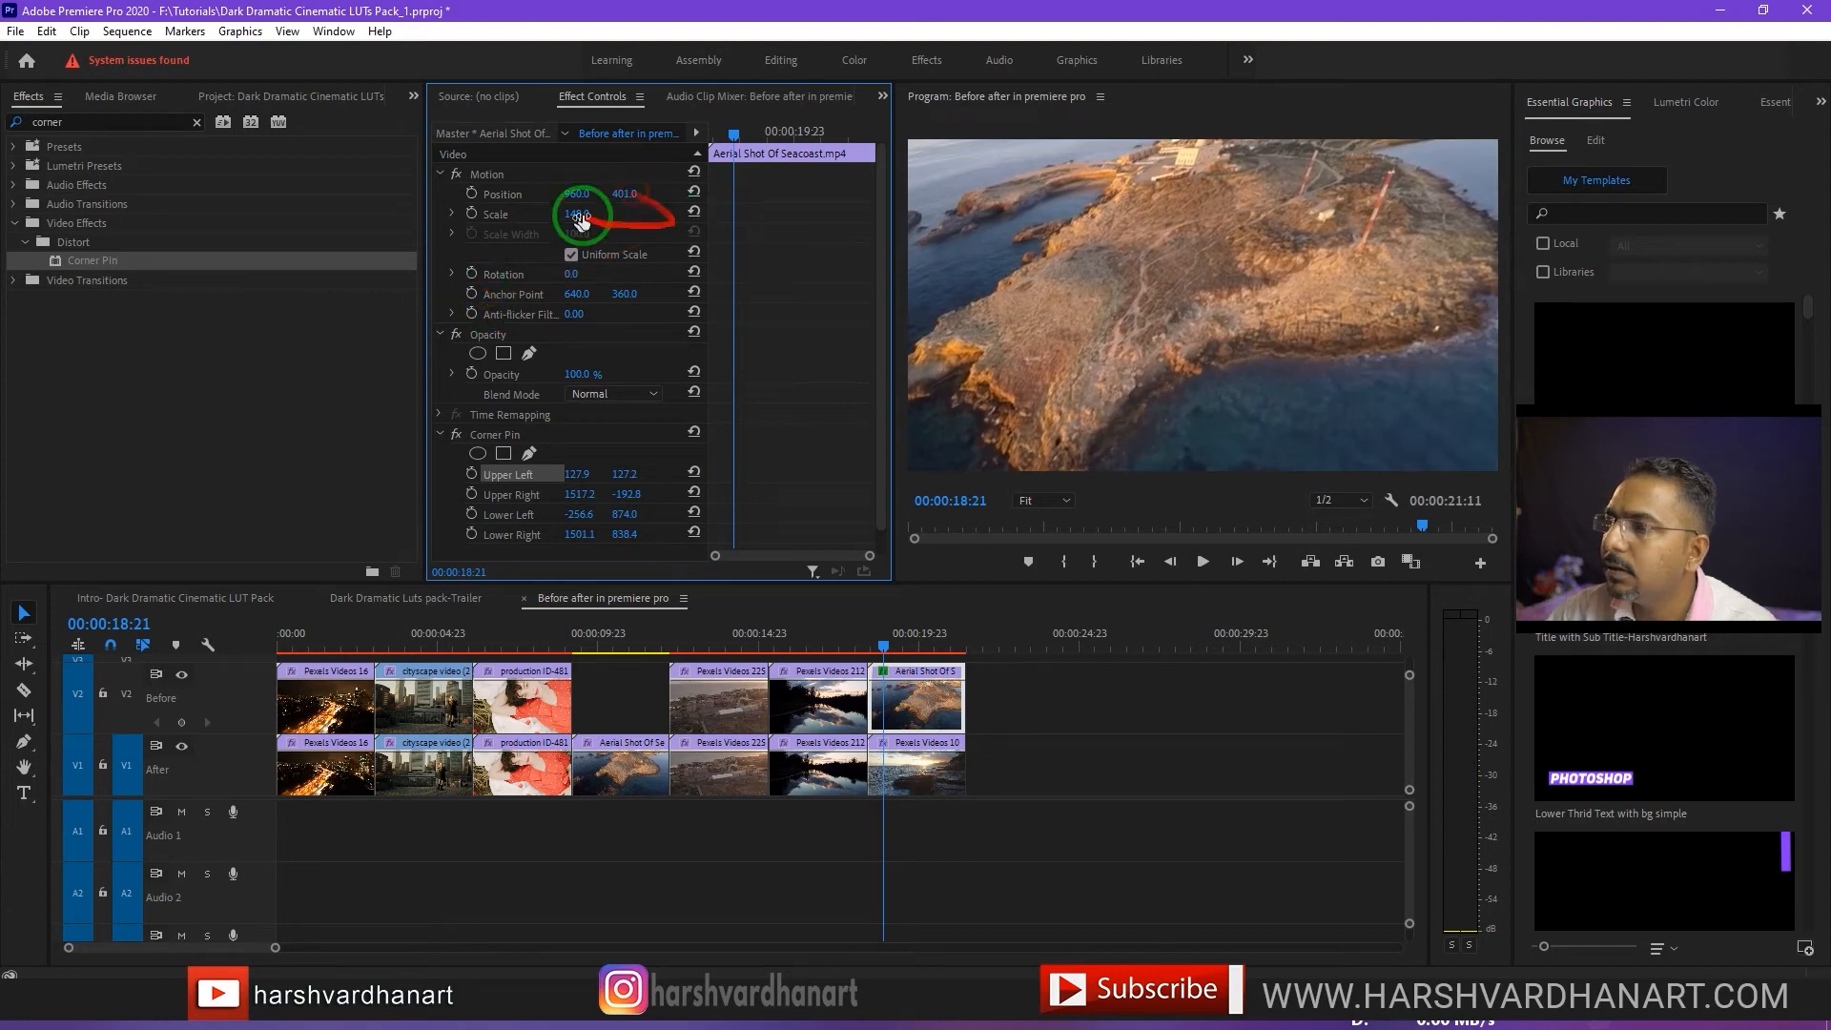
pyautogui.moveTo(580, 216); pyautogui.dragTo(572, 216)
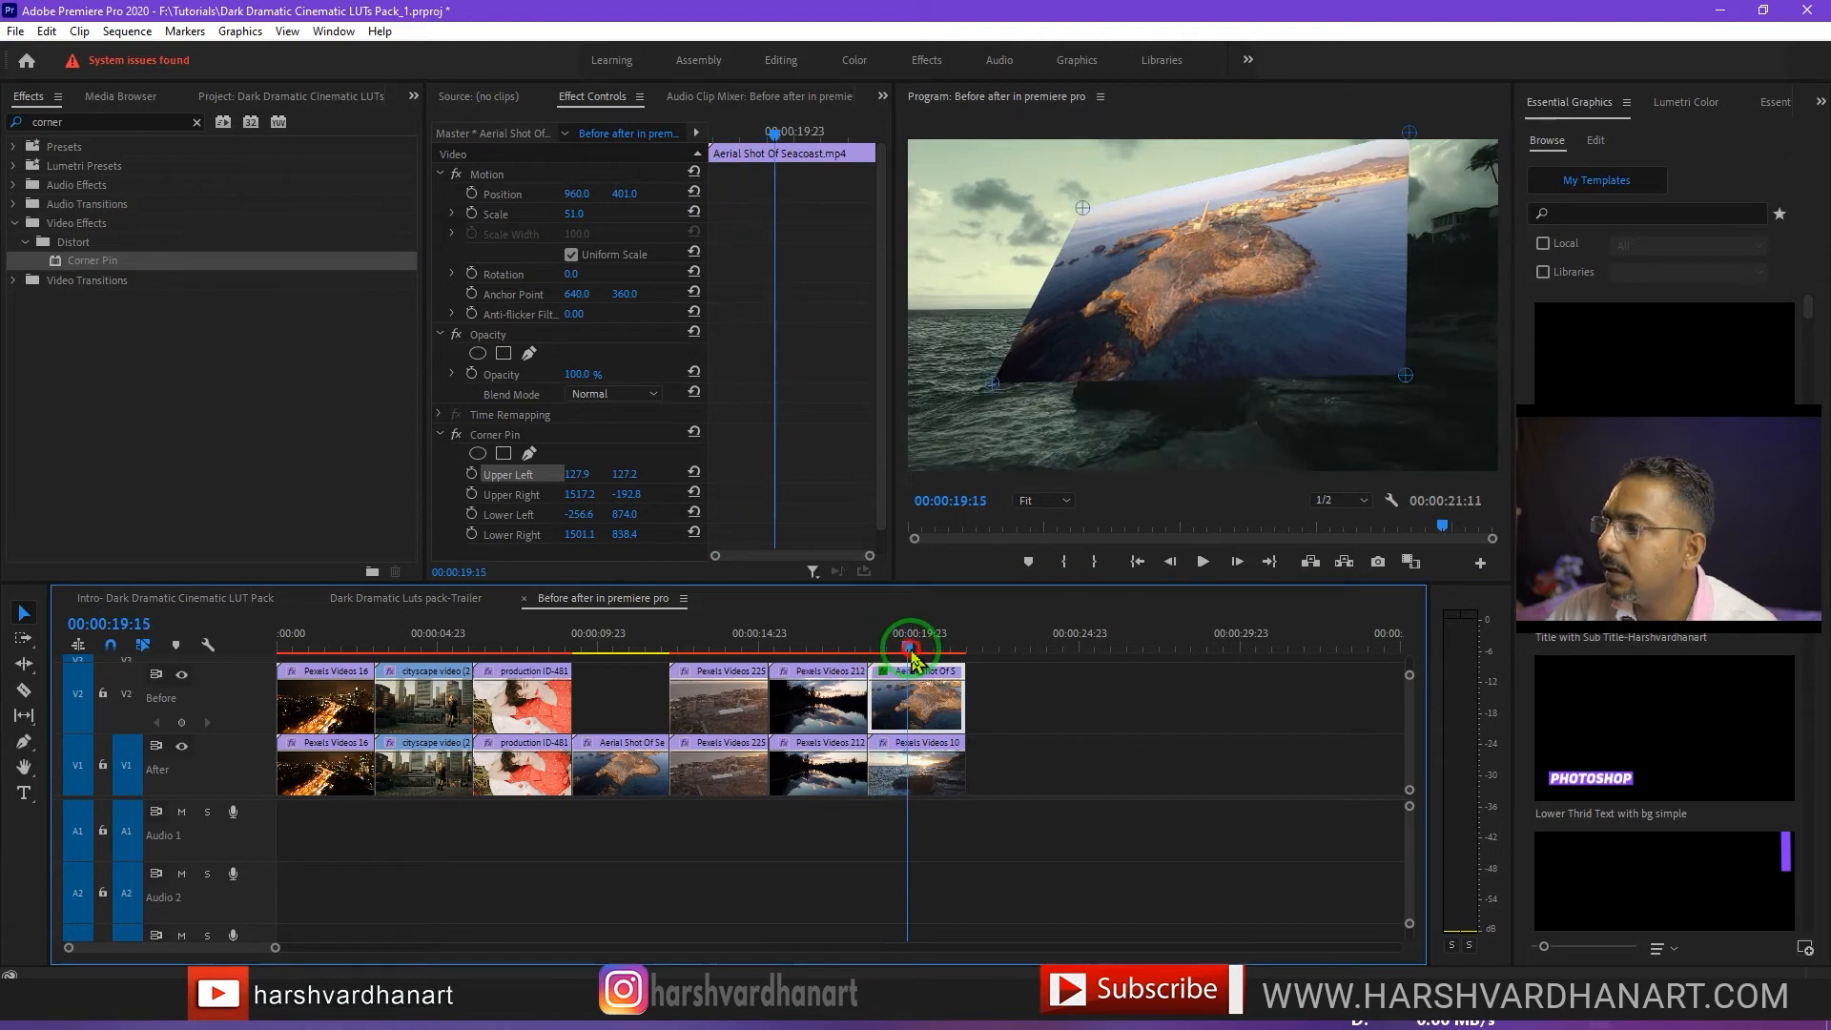
pyautogui.moveTo(910, 647); pyautogui.dragTo(862, 646)
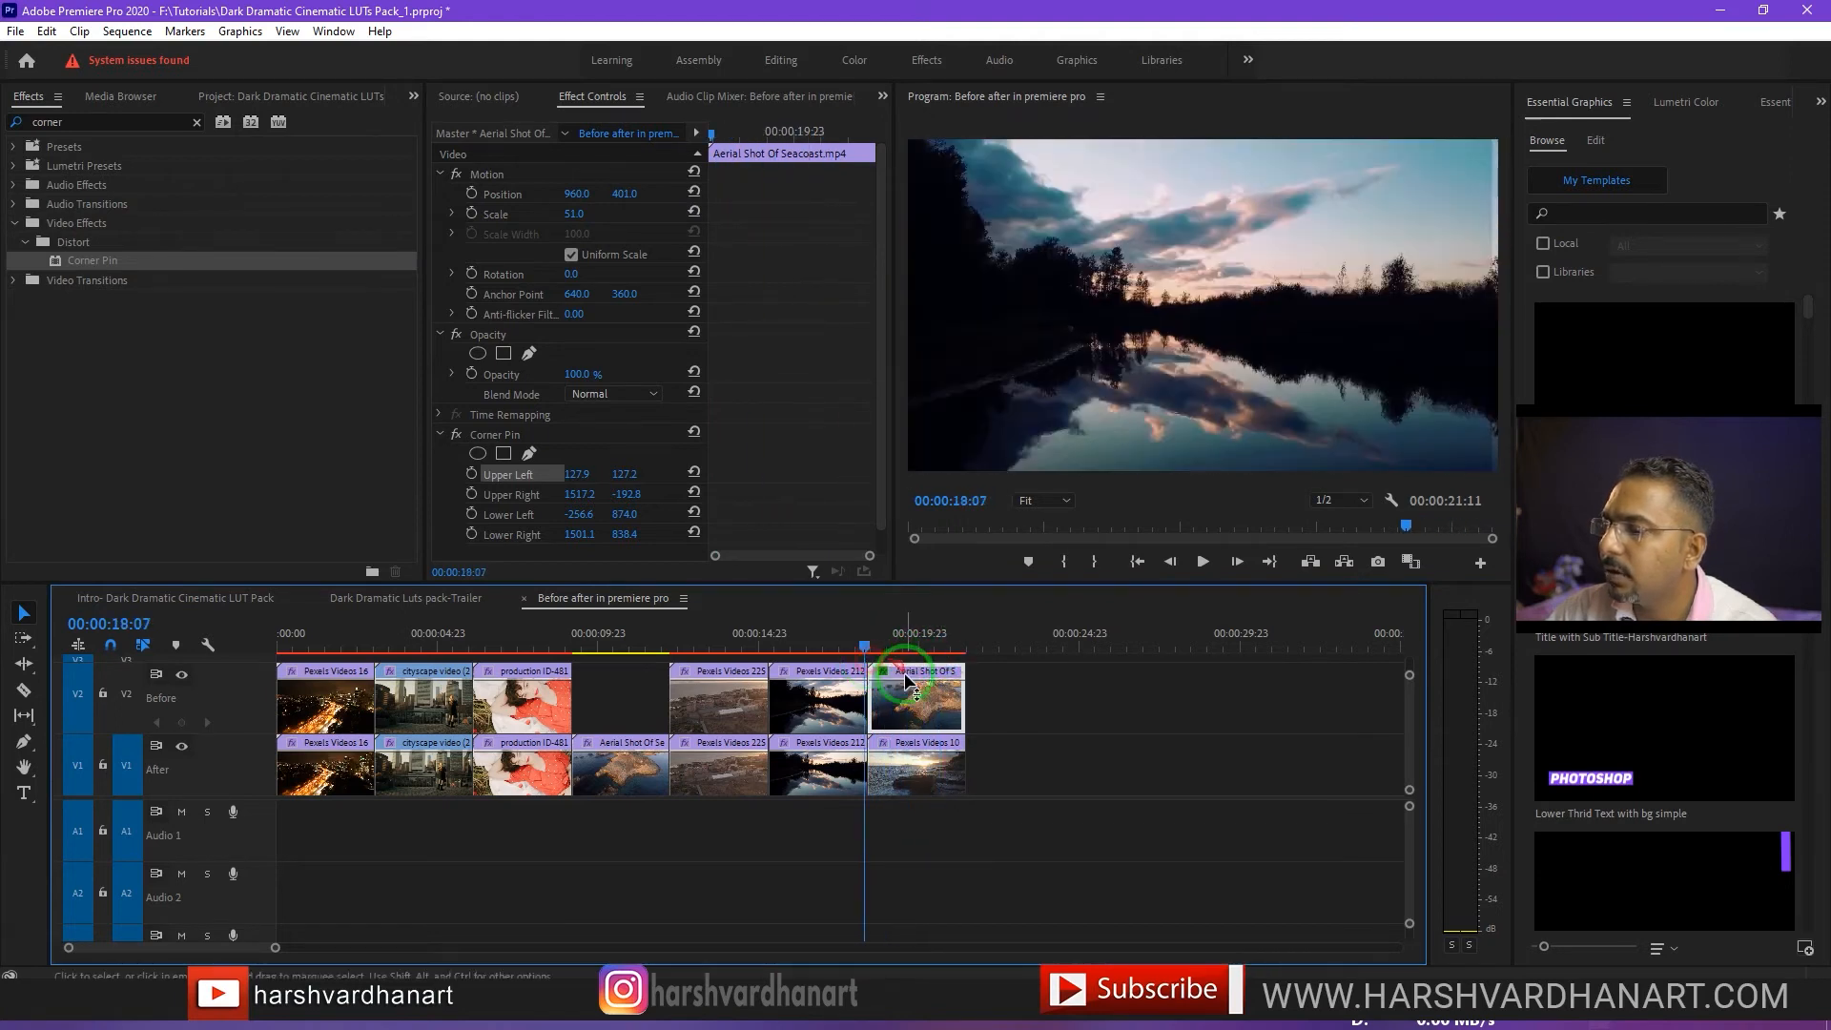
pyautogui.click(1202, 561)
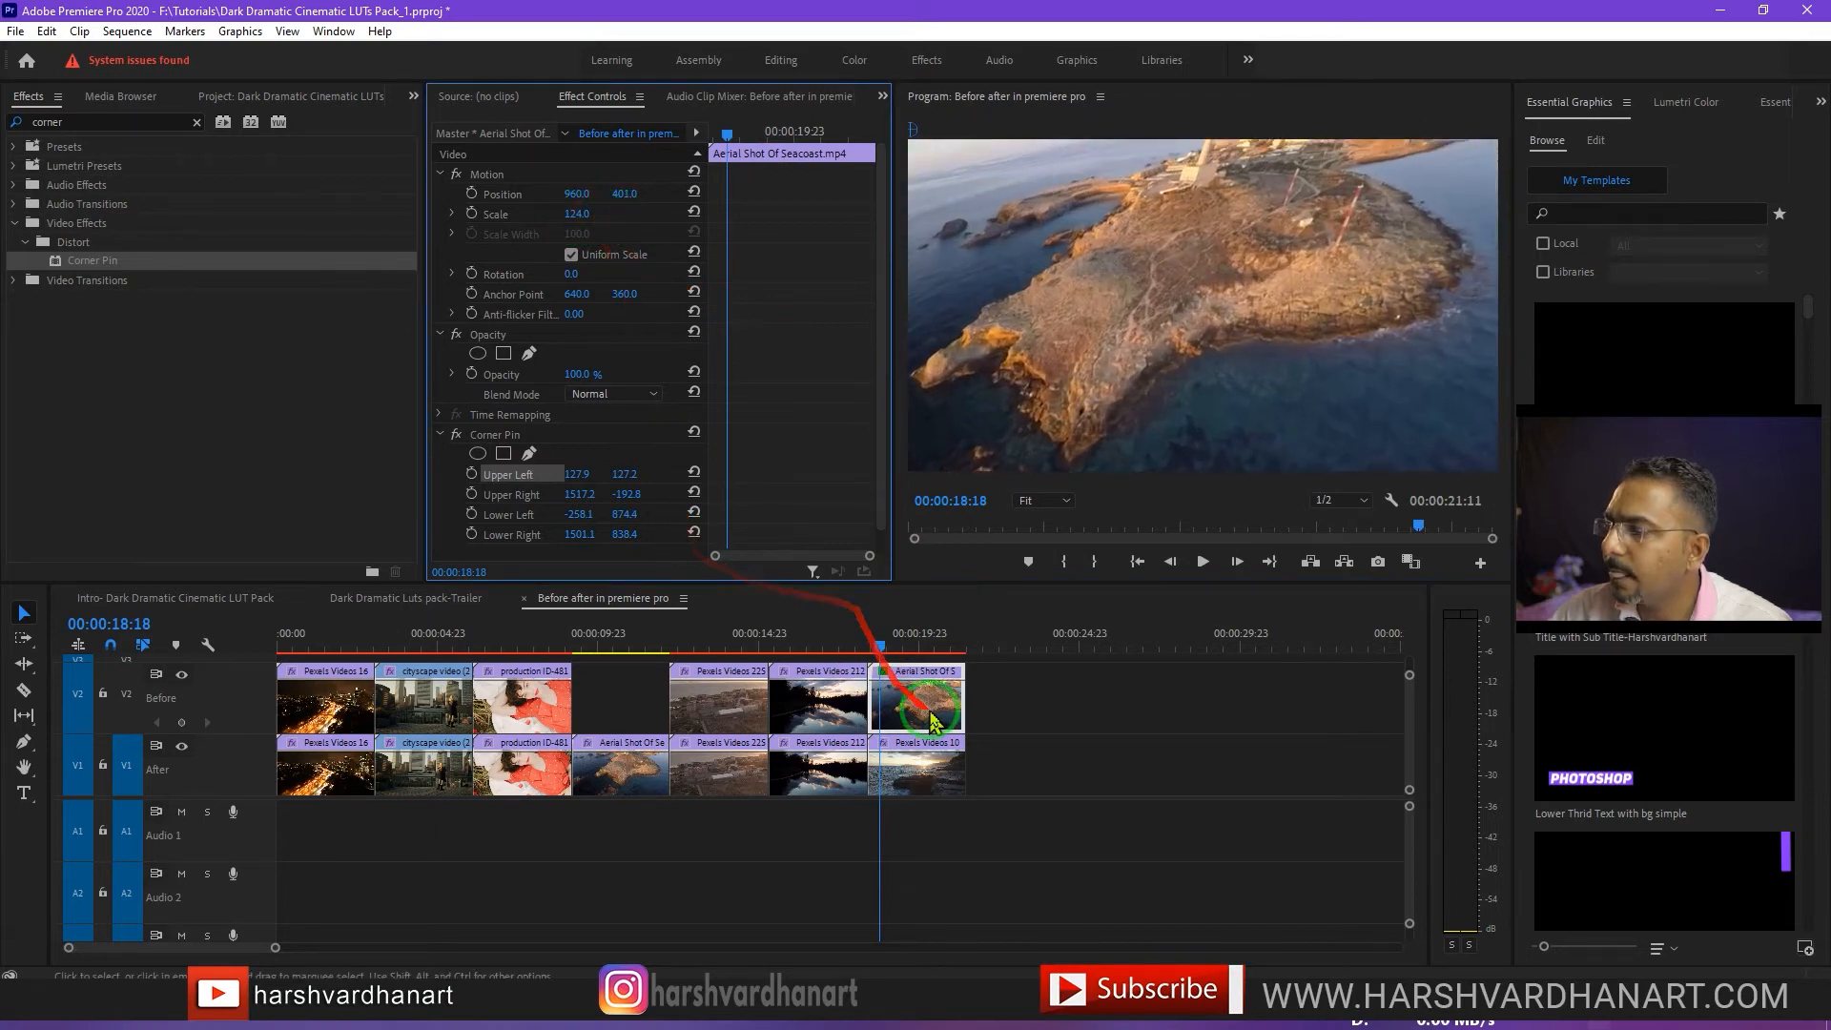
# Trim the end of the V2 aerial clip and drag Scale down so the tilt shows over the lower clip.
pyautogui.moveTo(929, 700); pyautogui.dragTo(898, 700)
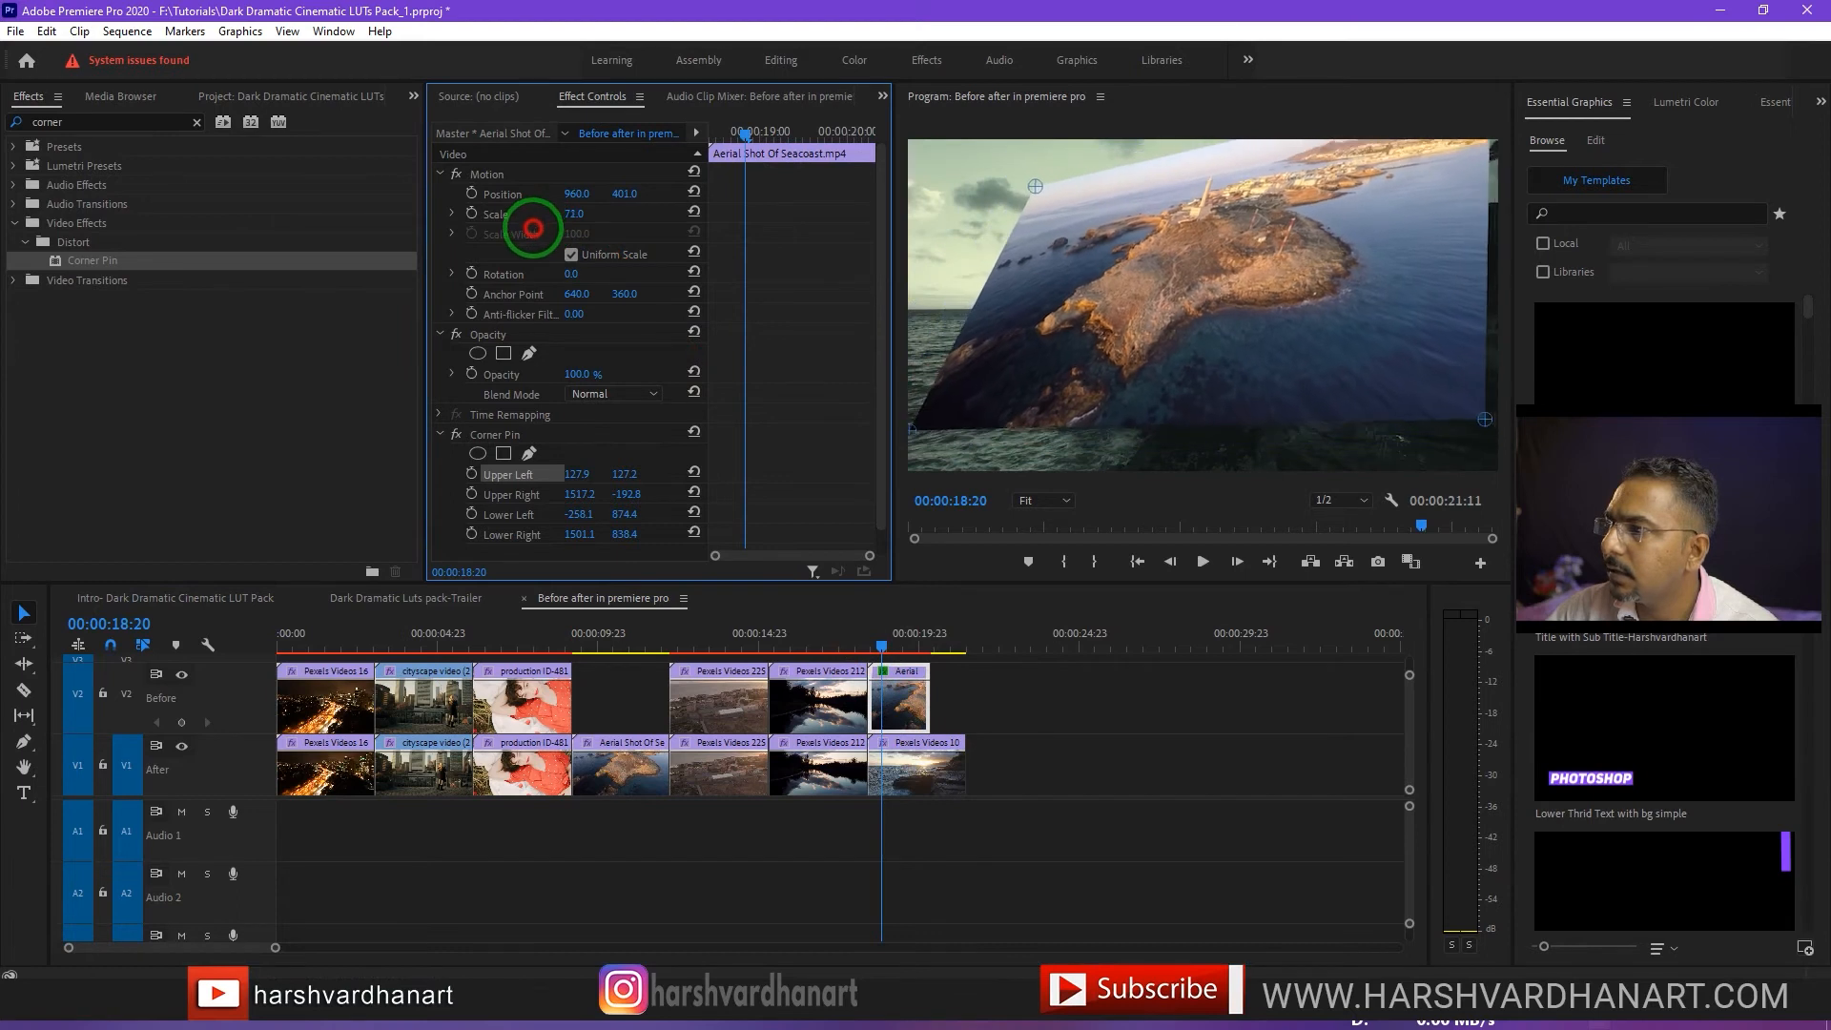
pyautogui.moveTo(532, 213); pyautogui.dragTo(1074, 227)
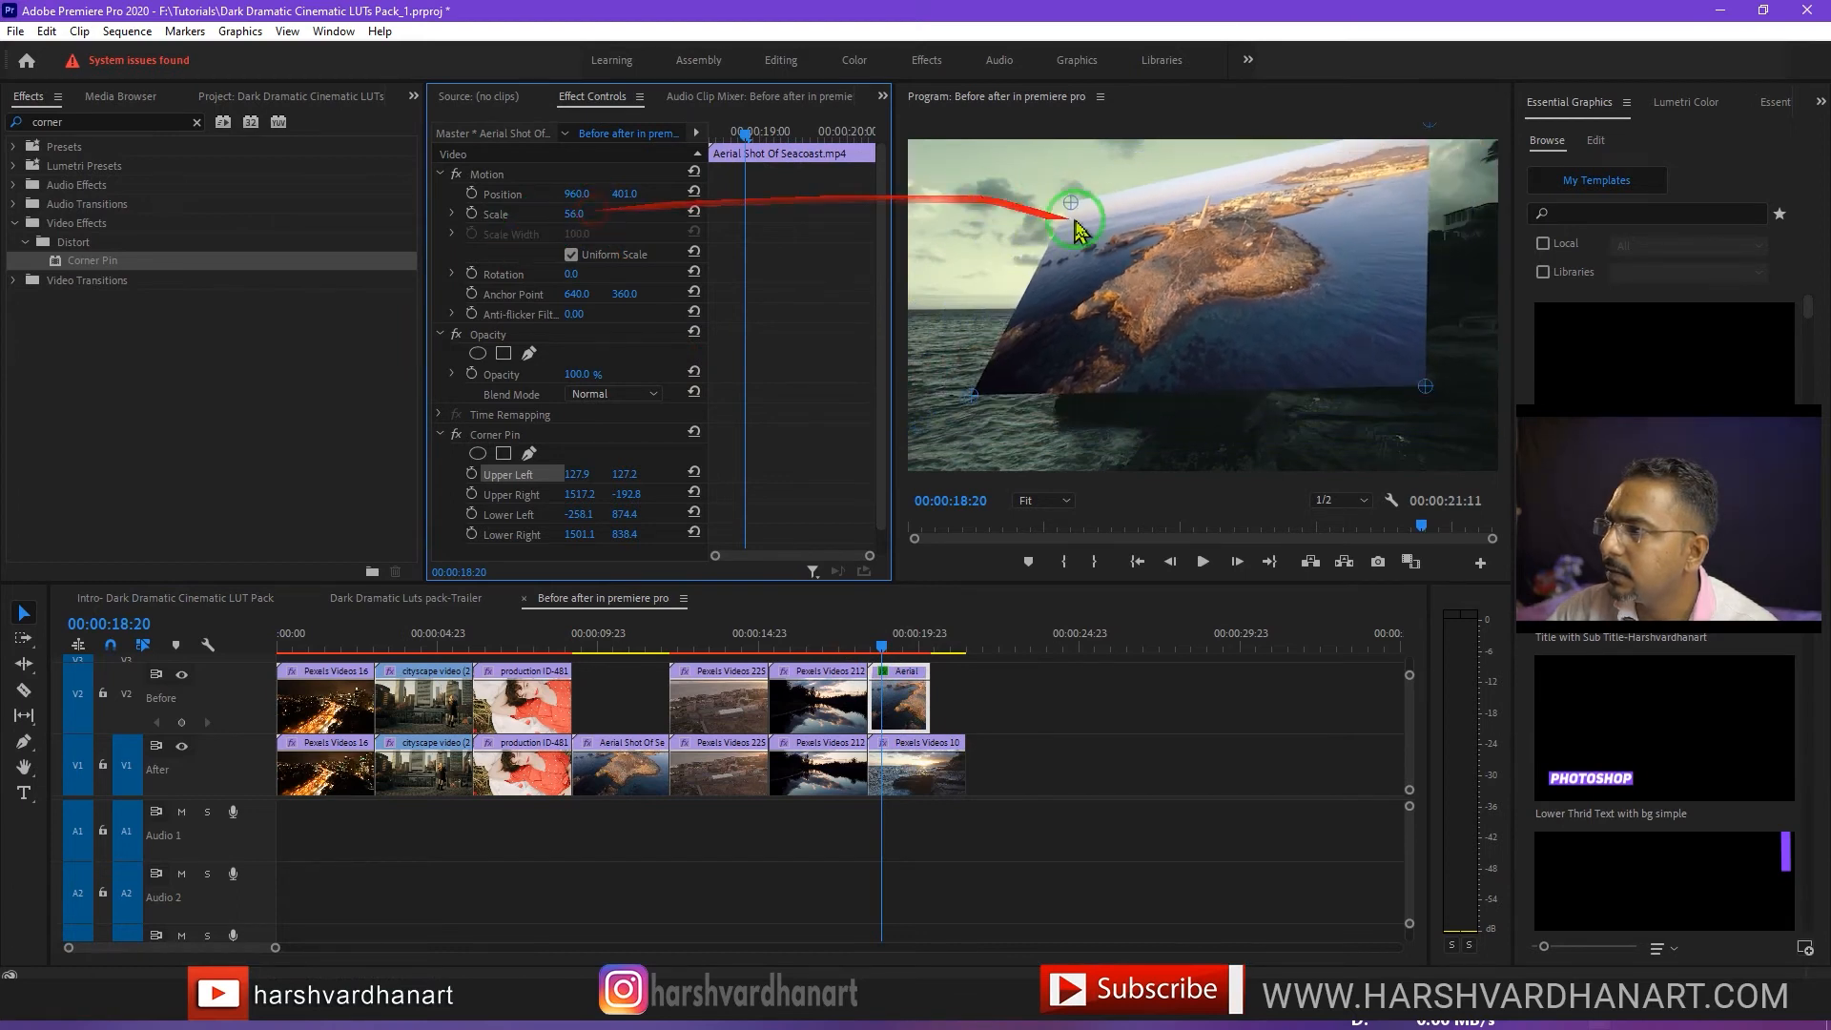